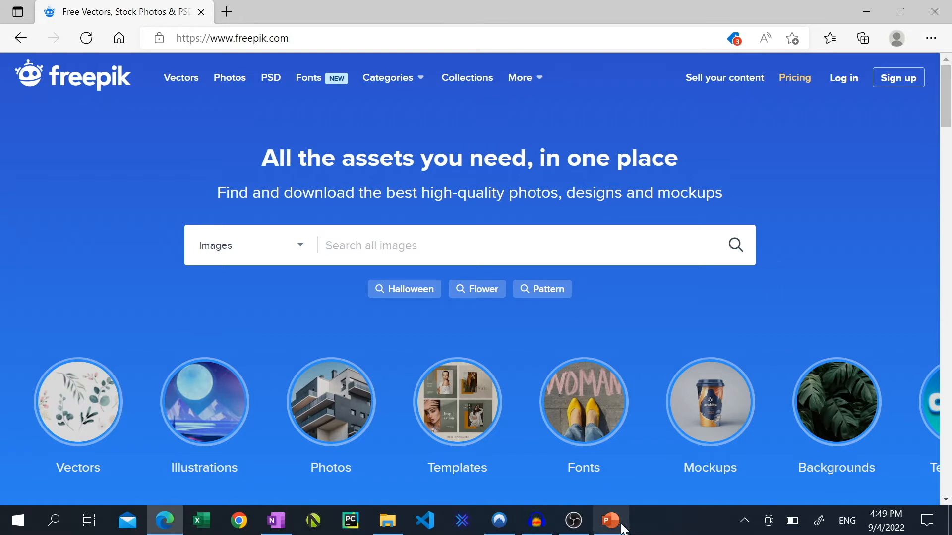
Delete the title and subtitle placeholders so slide 1 is completely blank.
left_click(610, 521)
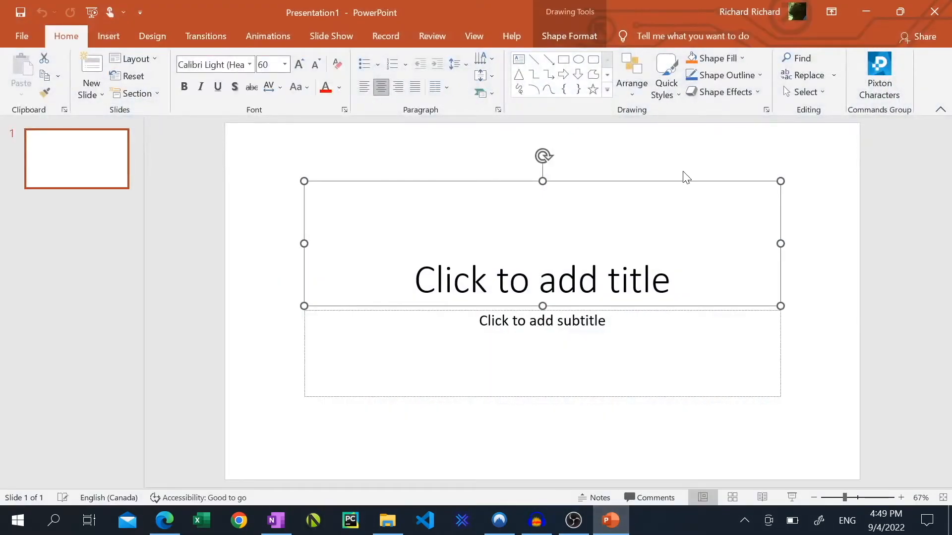
mouse_move(659, 183)
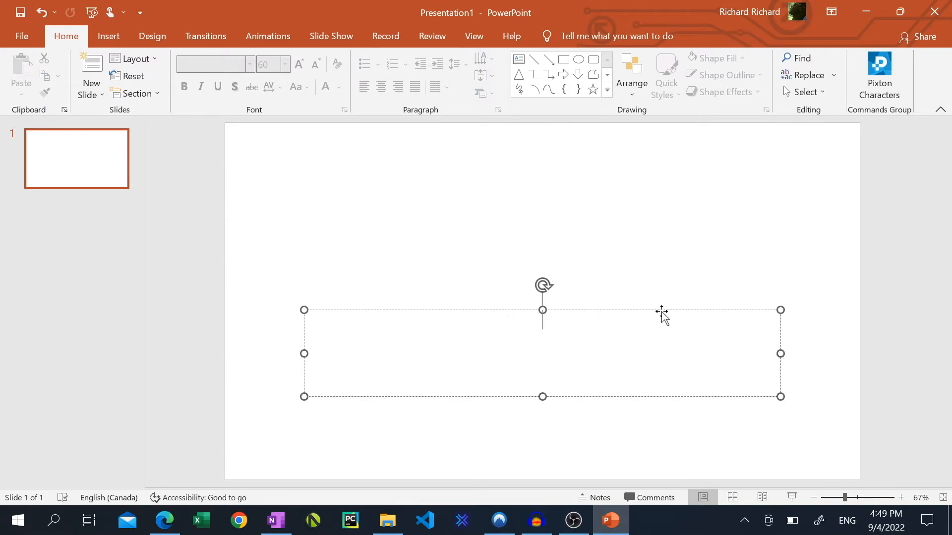
left_click(657, 314)
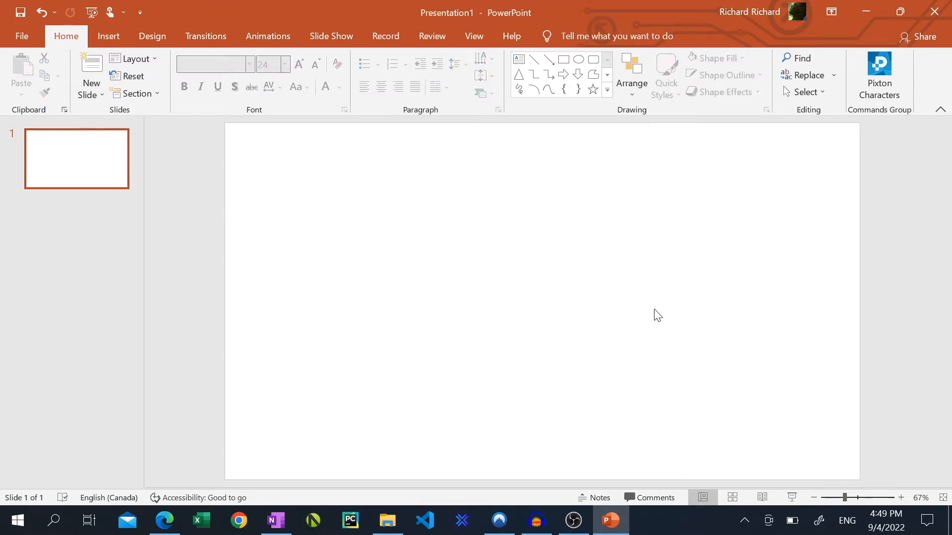
mouse_move(425, 367)
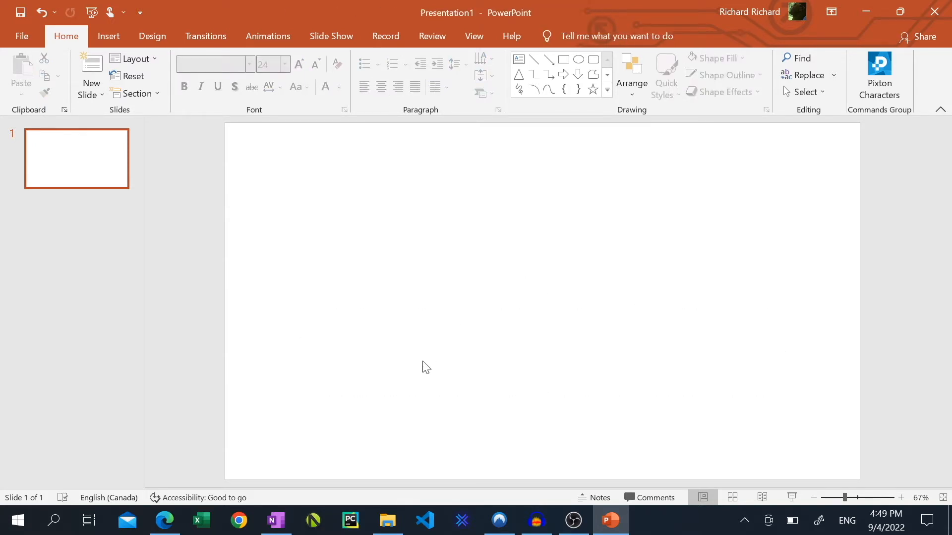
Search Freepik for 'empty room' and download the gray concrete wall with wooden floor photo.
left_click(163, 520)
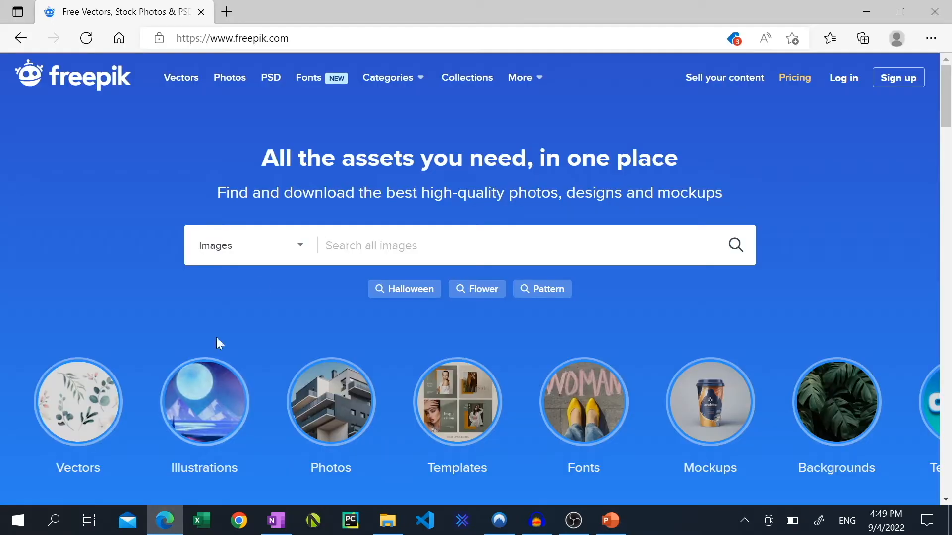
type("empty room")
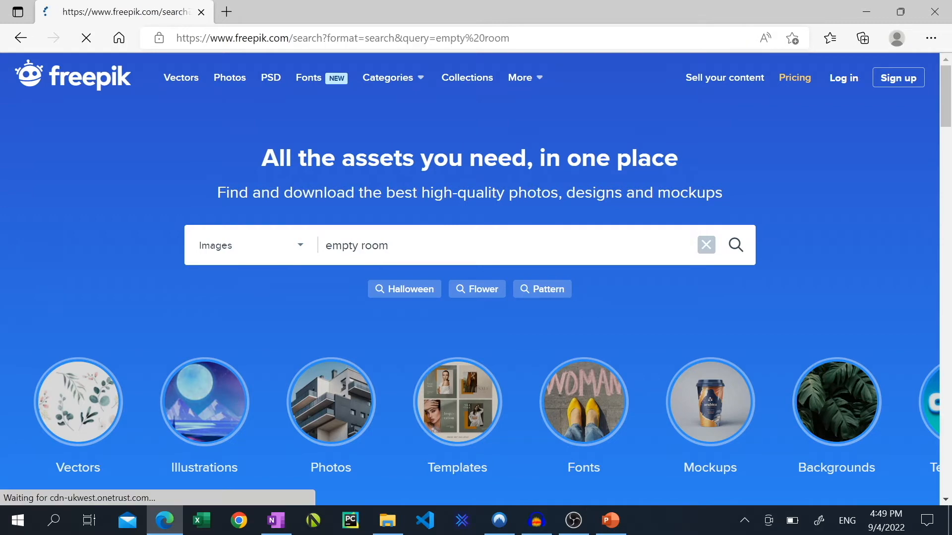
left_click(735, 245)
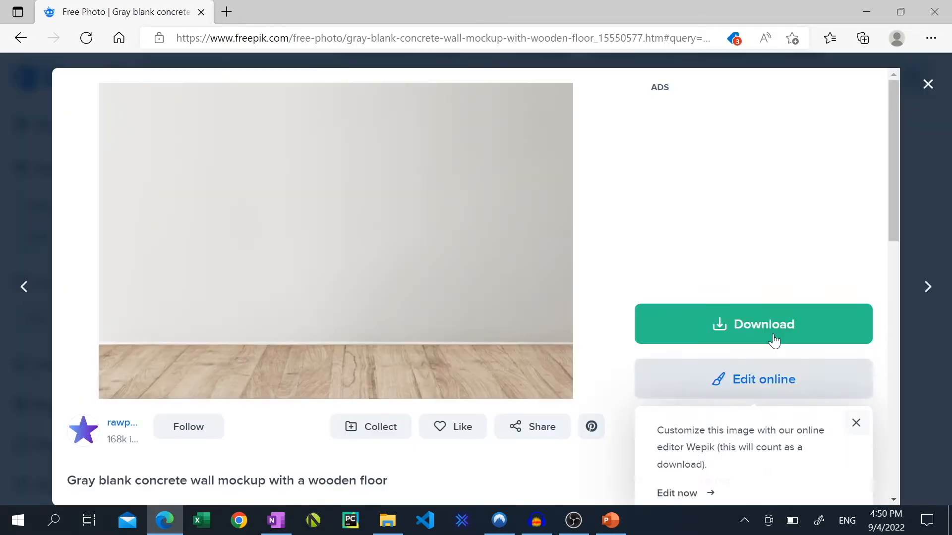
left_click(610, 521)
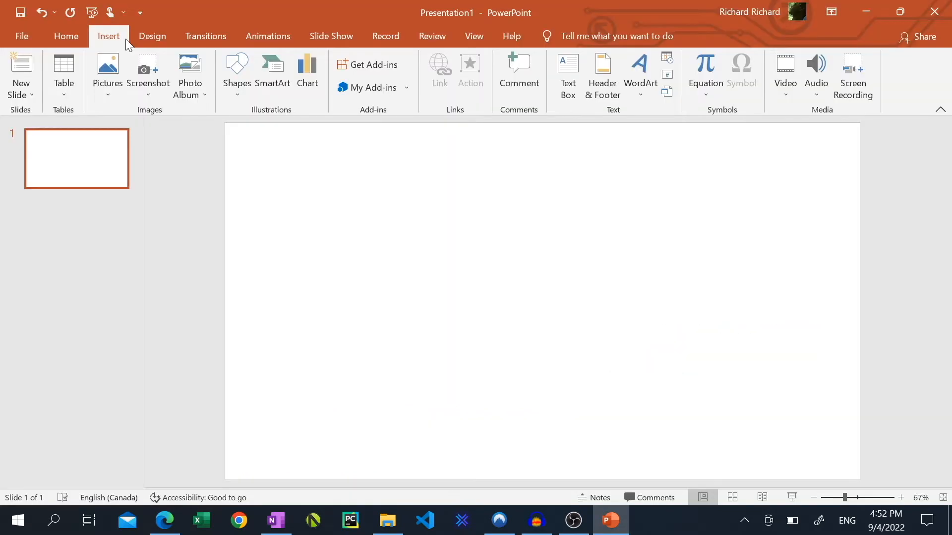
mouse_move(107, 72)
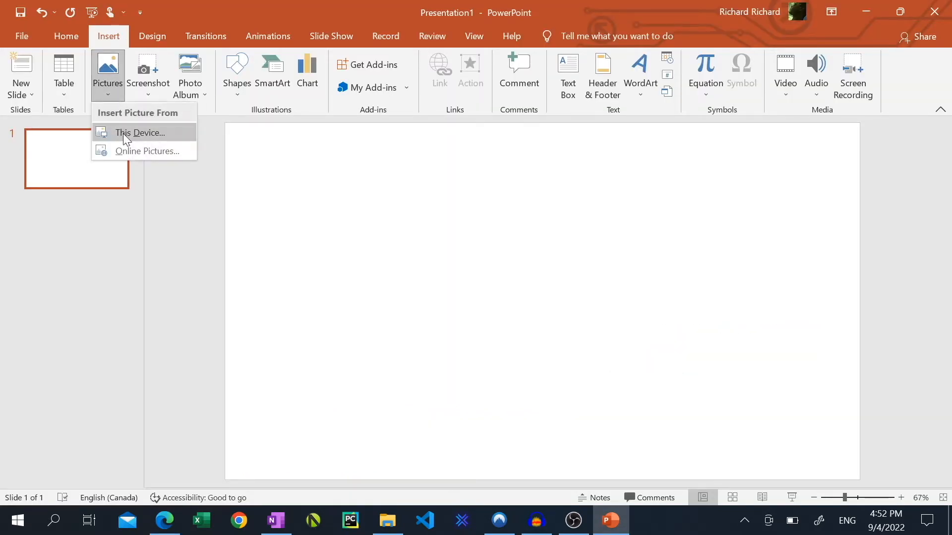
Insert the downloaded gray-blank-concrete-wall-mockup jpg to fill the slide as background.
left_click(139, 132)
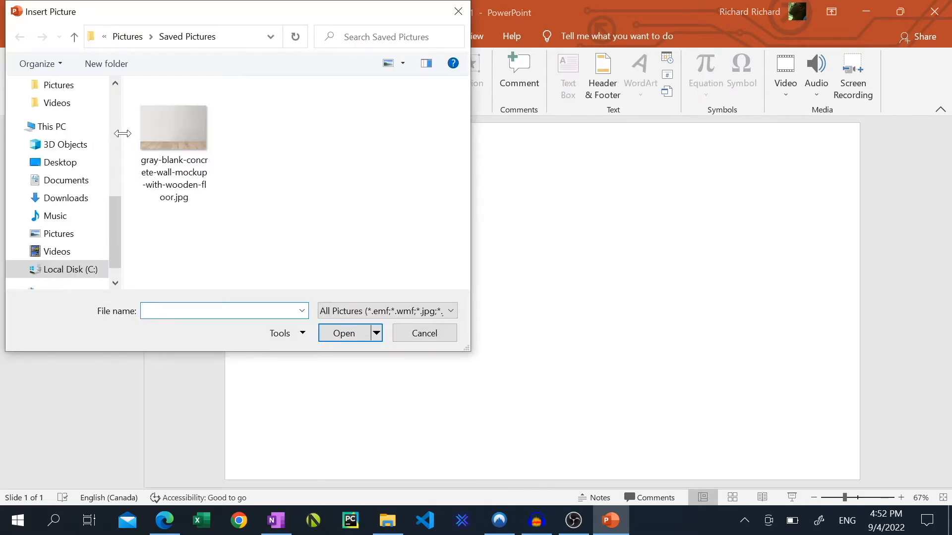
left_click(423, 333)
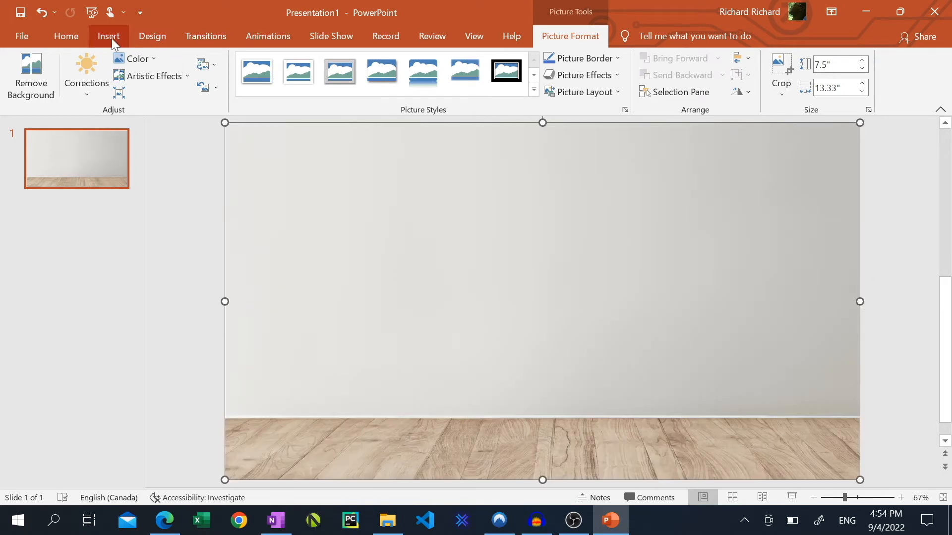
Insert the first green chalkboard from a Bing online picture search for 'transparent chalkboard'.
left_click(108, 36)
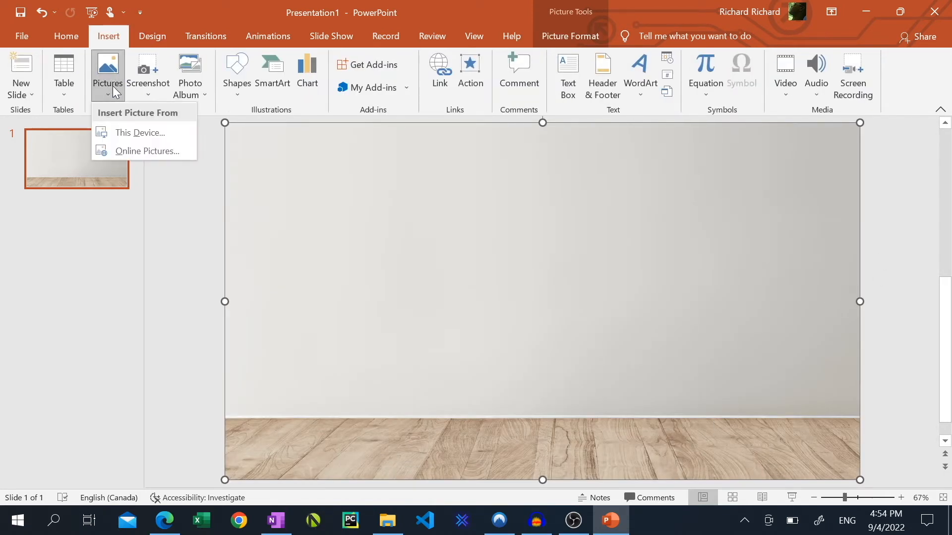
left_click(147, 151)
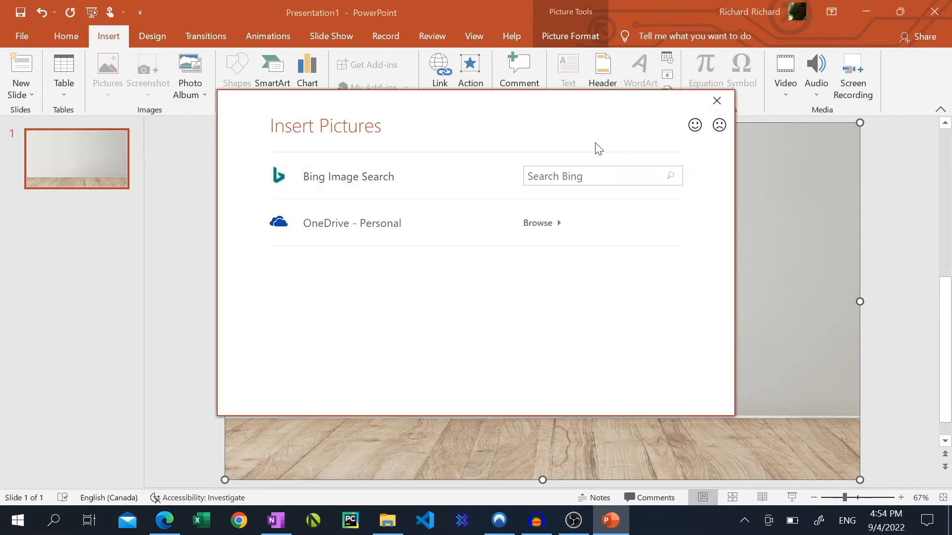
left_click(601, 176)
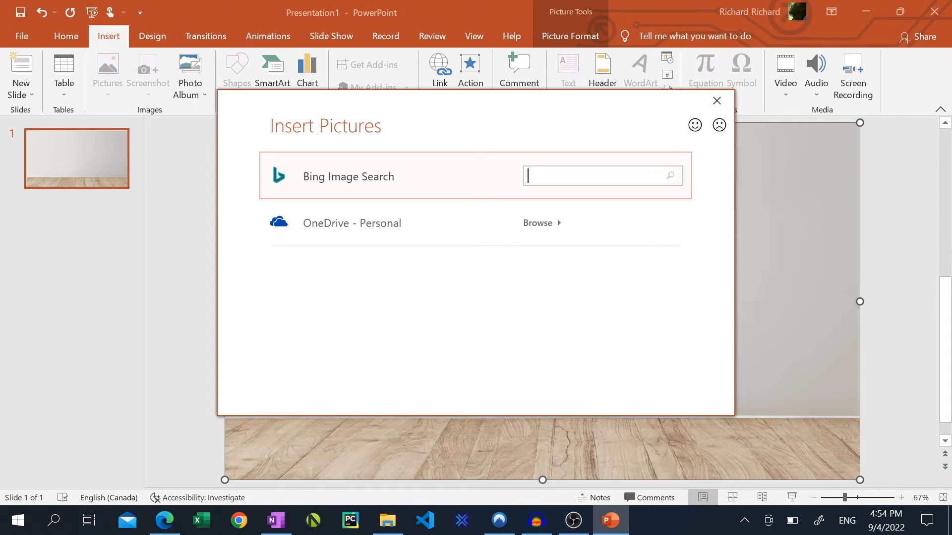
type("transpar")
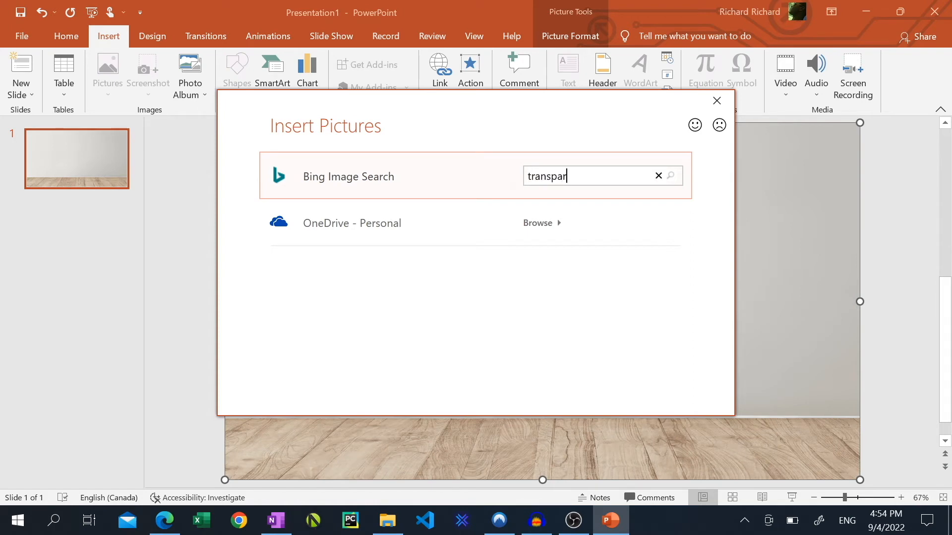
type("ent chal")
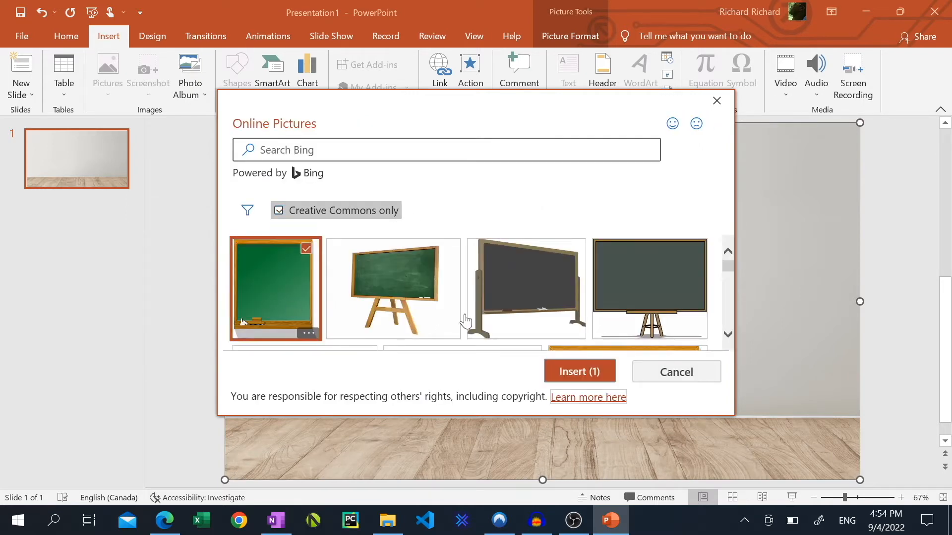
left_click(578, 371)
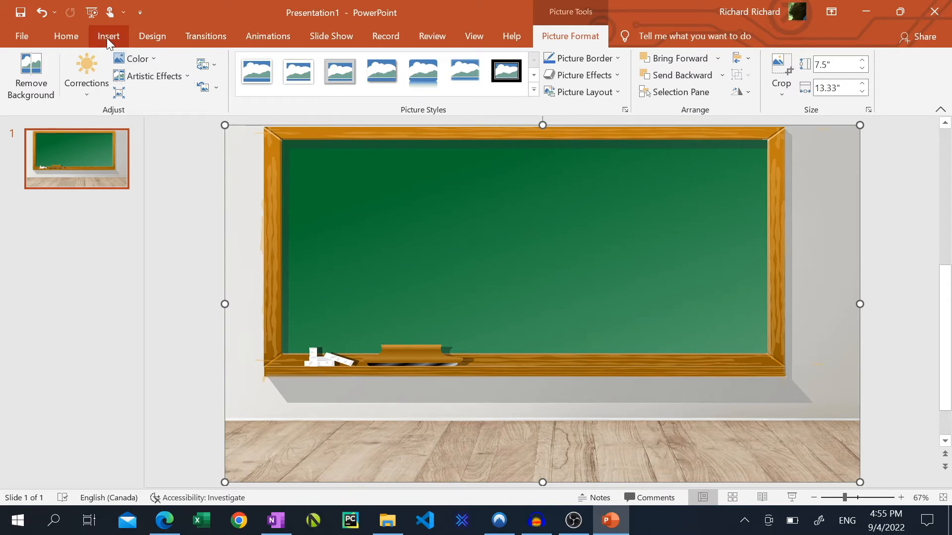
Install the Pixton Comic Characters add-in from the store and accept its terms.
left_click(109, 35)
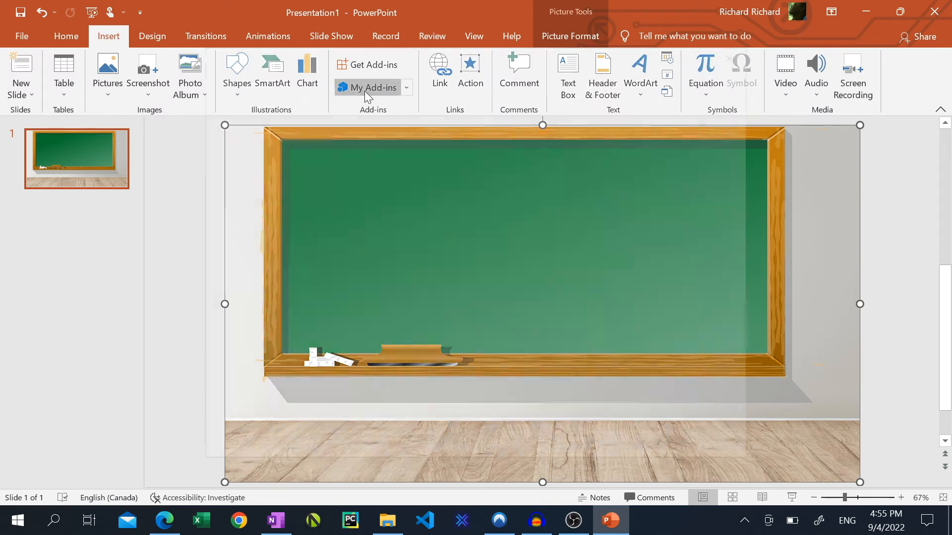
left_click(372, 87)
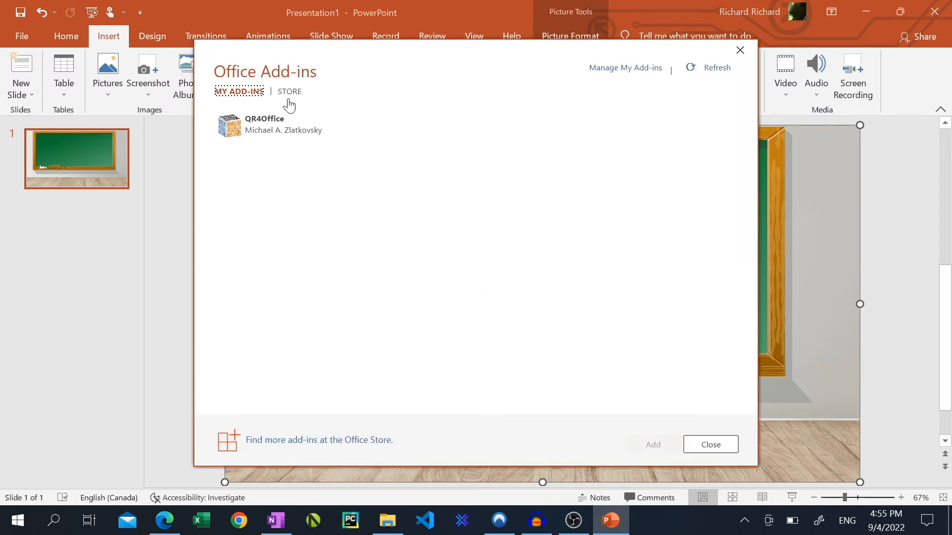
left_click(286, 92)
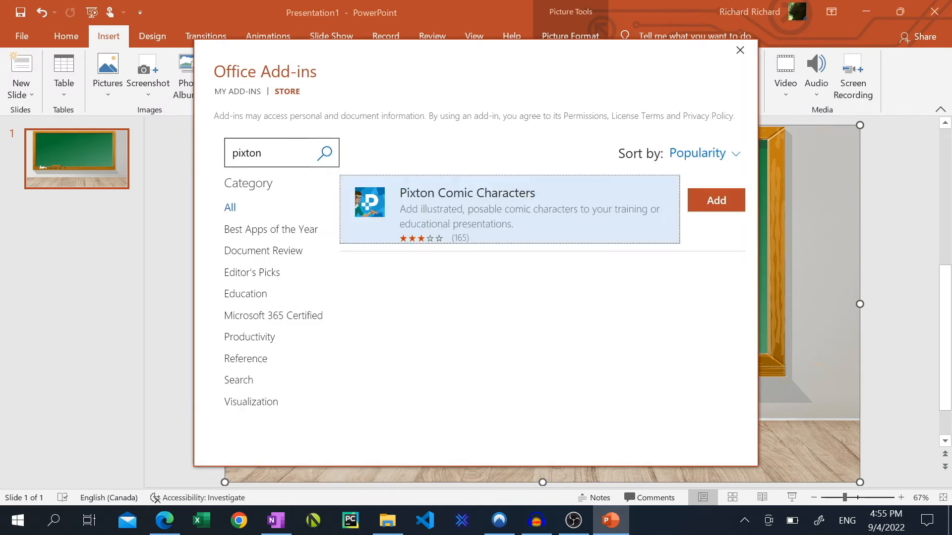
left_click(715, 200)
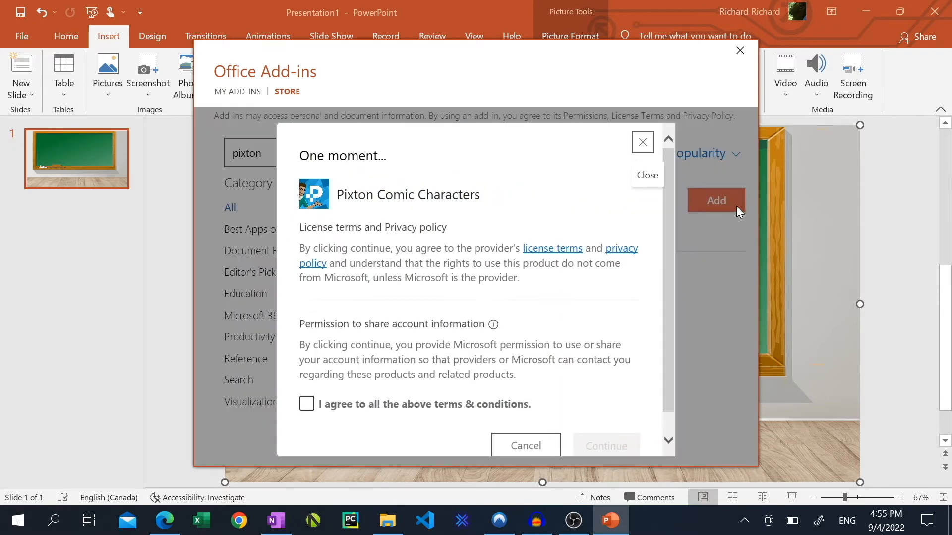
left_click(524, 446)
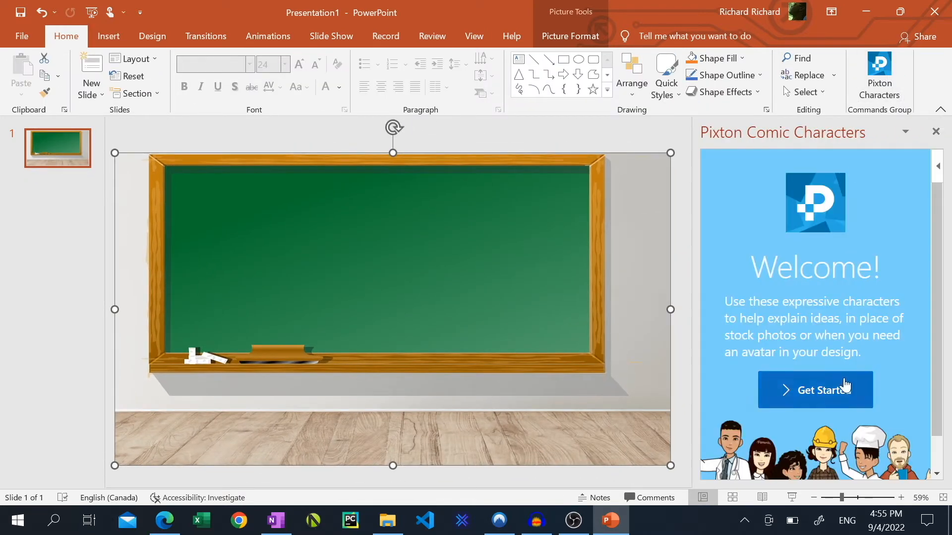
Place the young boy character in the pointing pose beside the chalkboard.
left_click(814, 390)
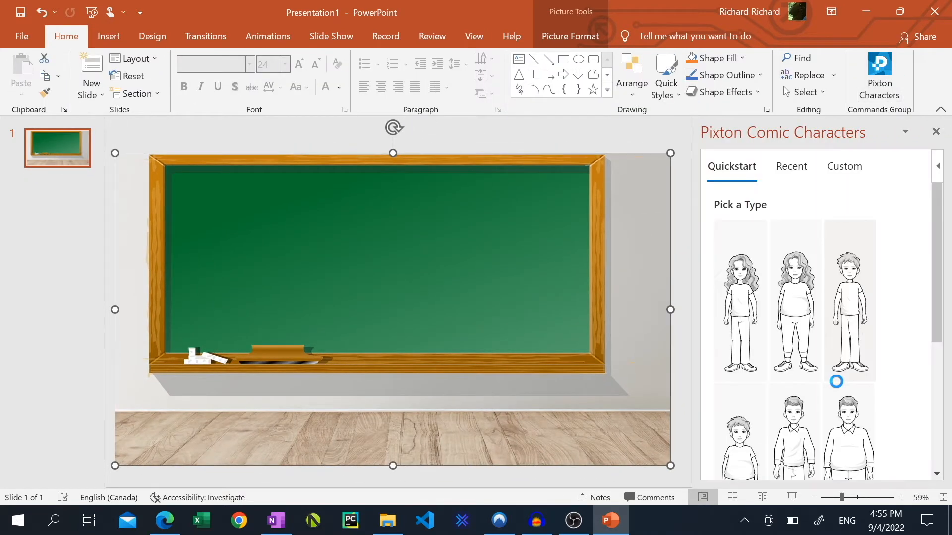
left_click(791, 167)
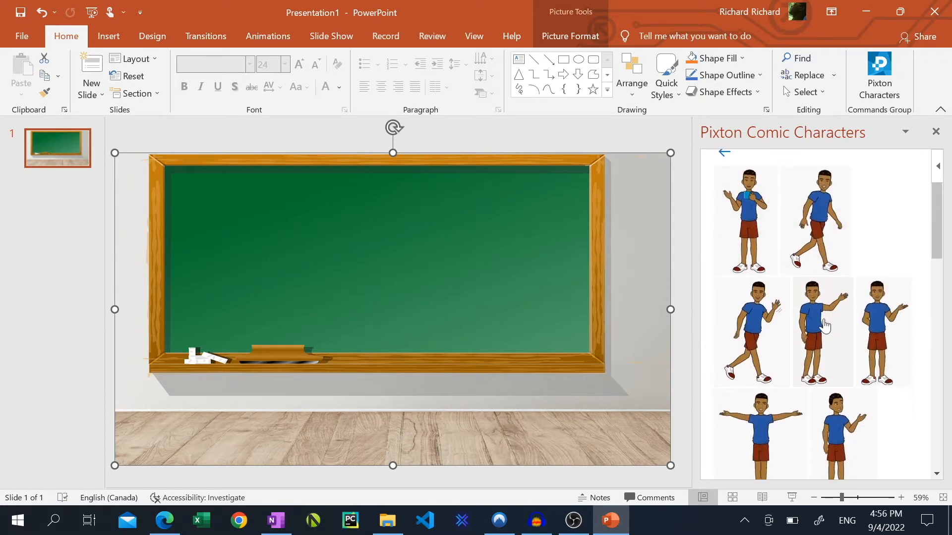
left_click(822, 332)
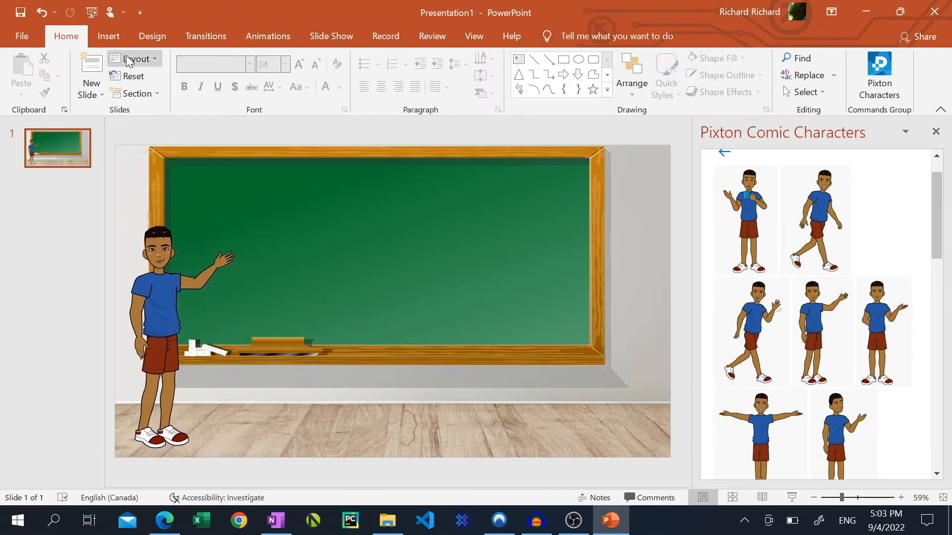
Style the welcome title 'Welcome to Lando's math class' in the handwritten Ink Free font.
left_click(132, 58)
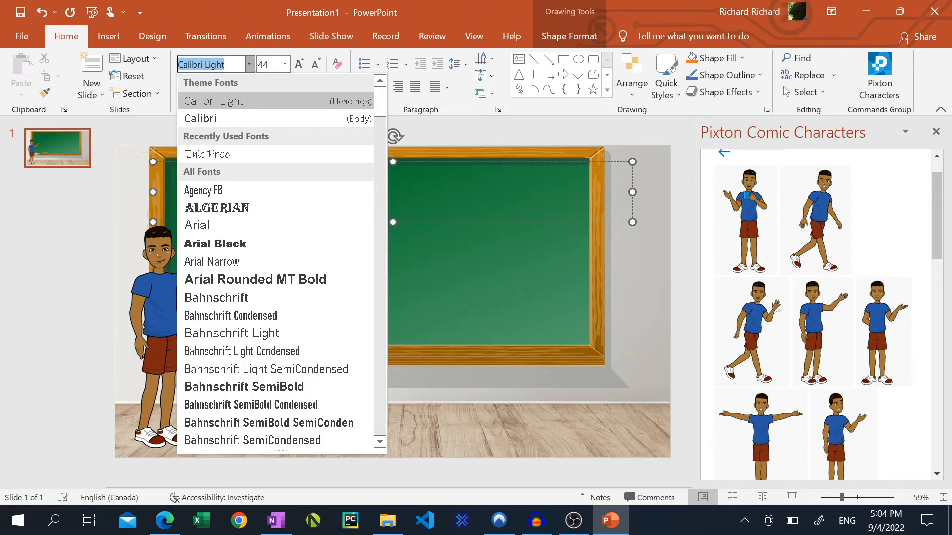
left_click(208, 154)
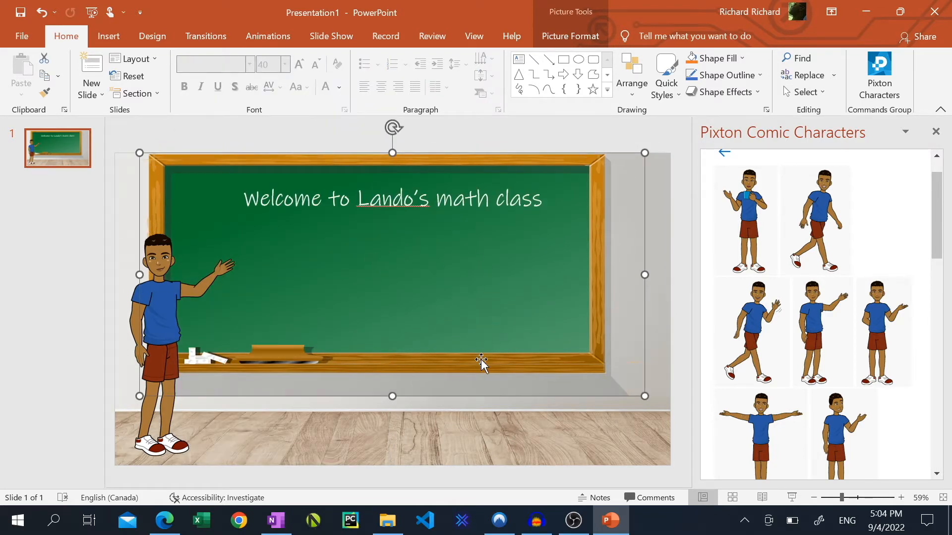
mouse_move(478, 369)
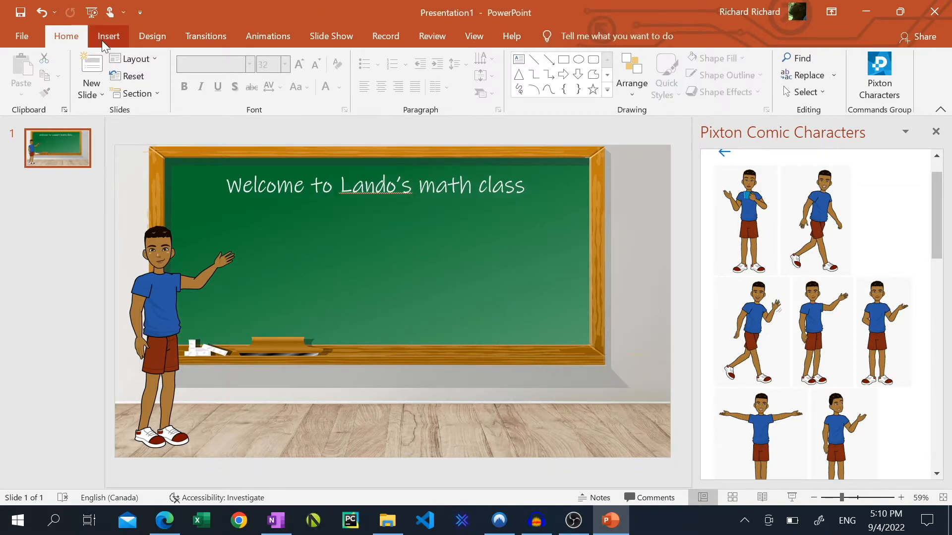
Draw a blue rounded rectangle on the chalkboard reading 'Let's Begin' at font size 32.
left_click(237, 73)
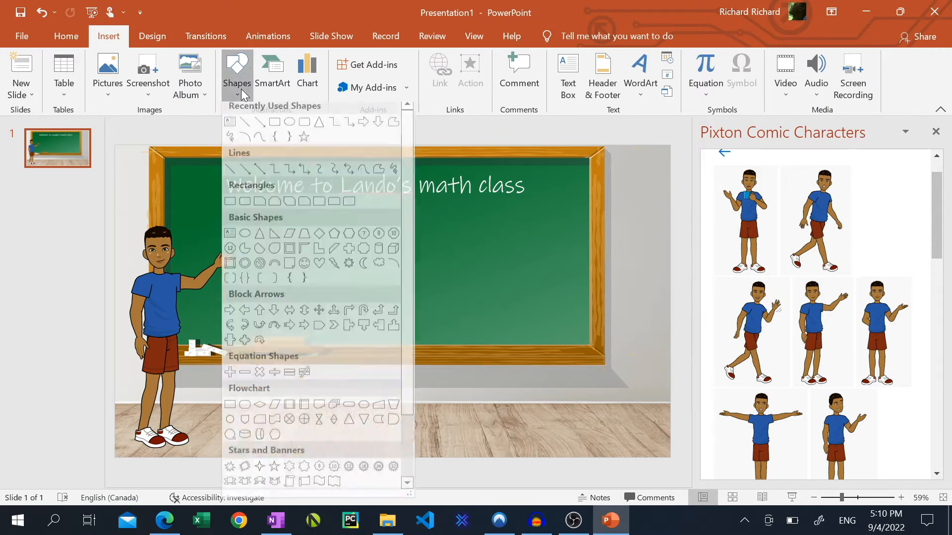
left_click(229, 202)
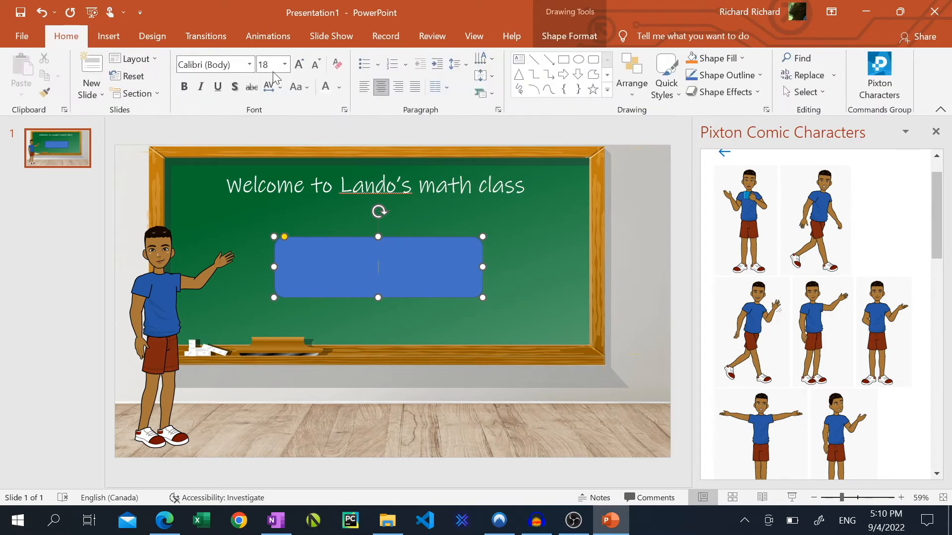
type("Let's")
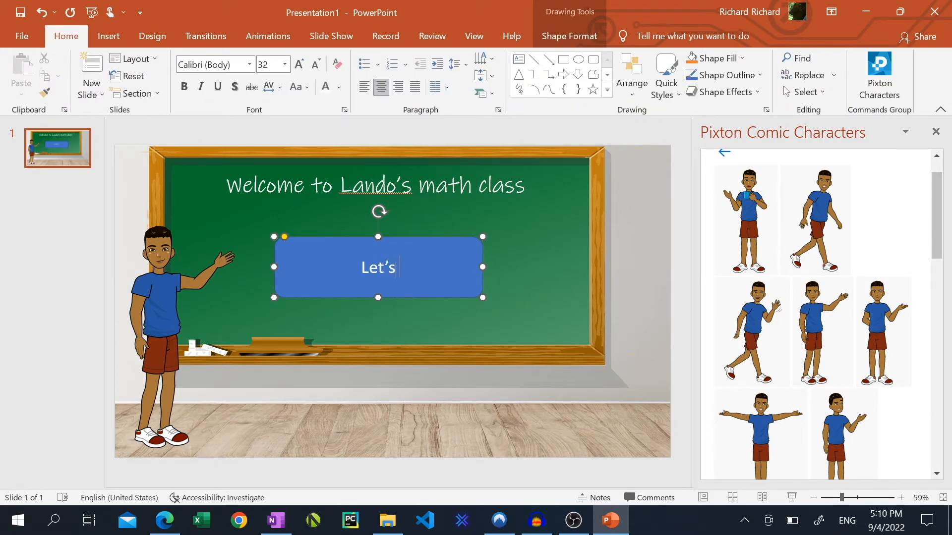
type("Begin")
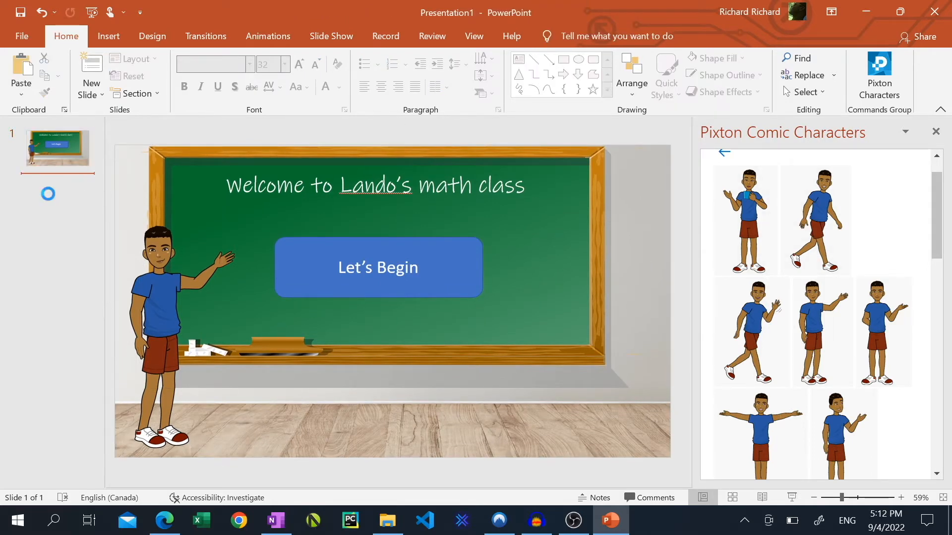
Duplicate the welcome slide and retype its title as '2 + 2 = ?'.
key("ctrl+v")
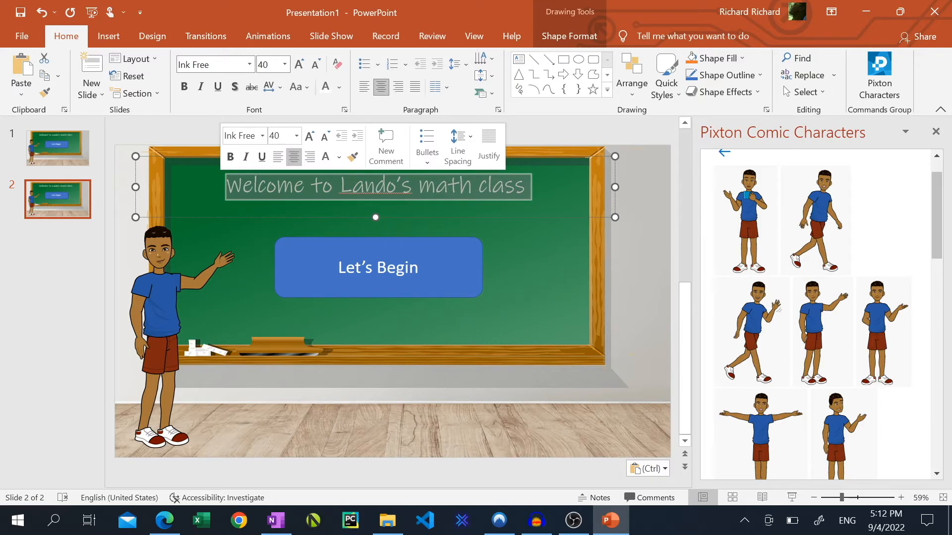
type("2 + 2 = ?")
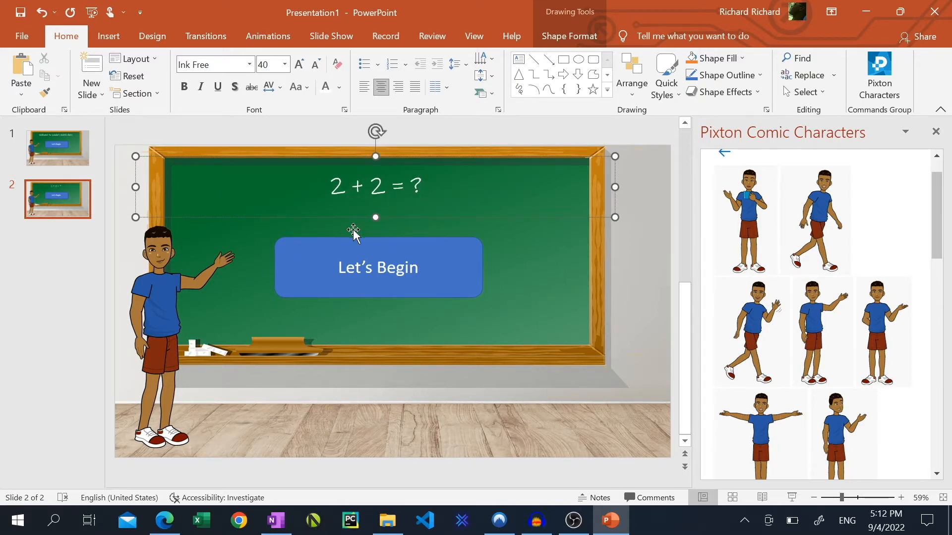
Add blue oval answer circles labelled 22, 4 and 12 under the question.
left_click(237, 72)
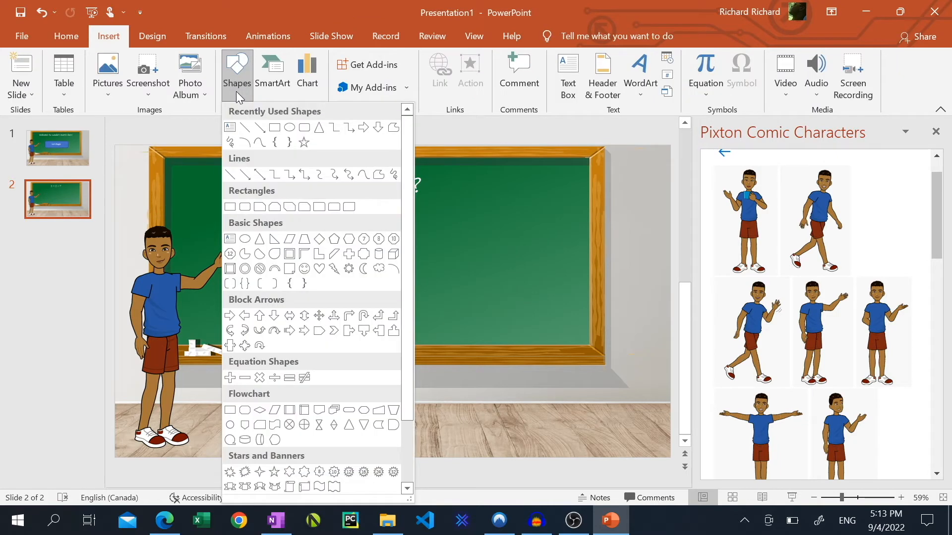
left_click(244, 239)
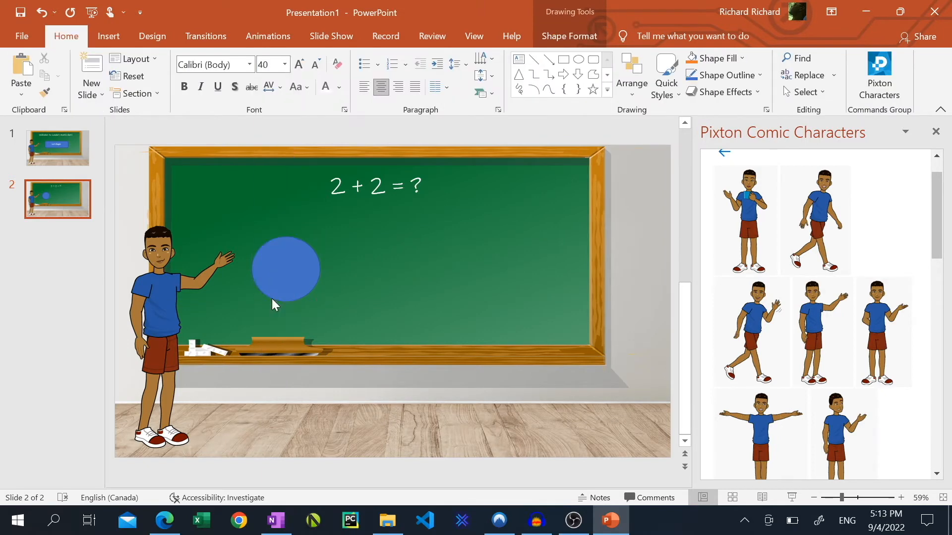
left_click(285, 268)
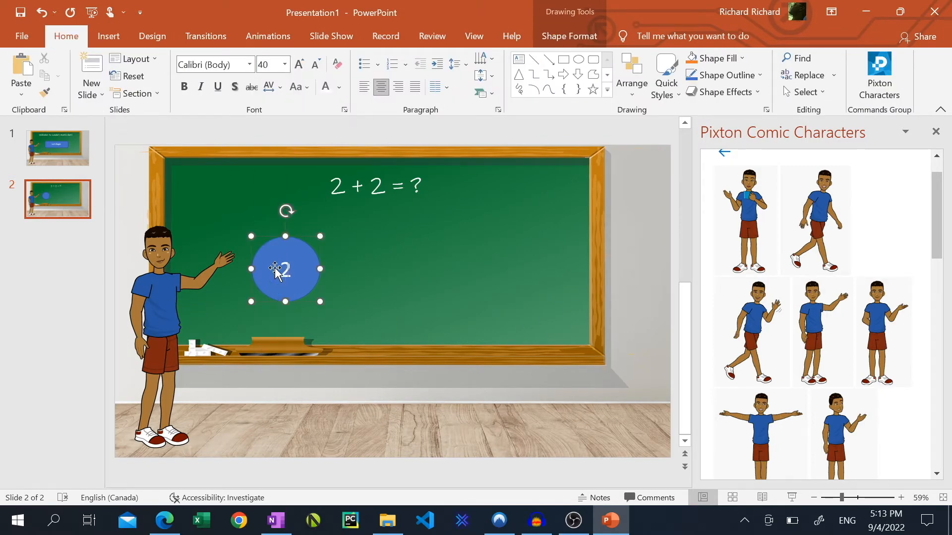
type("2")
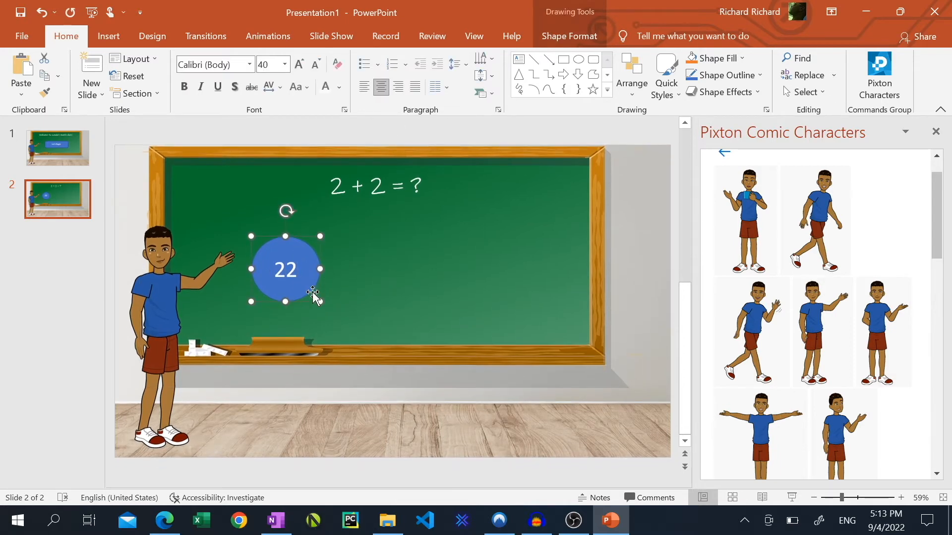
mouse_move(357, 285)
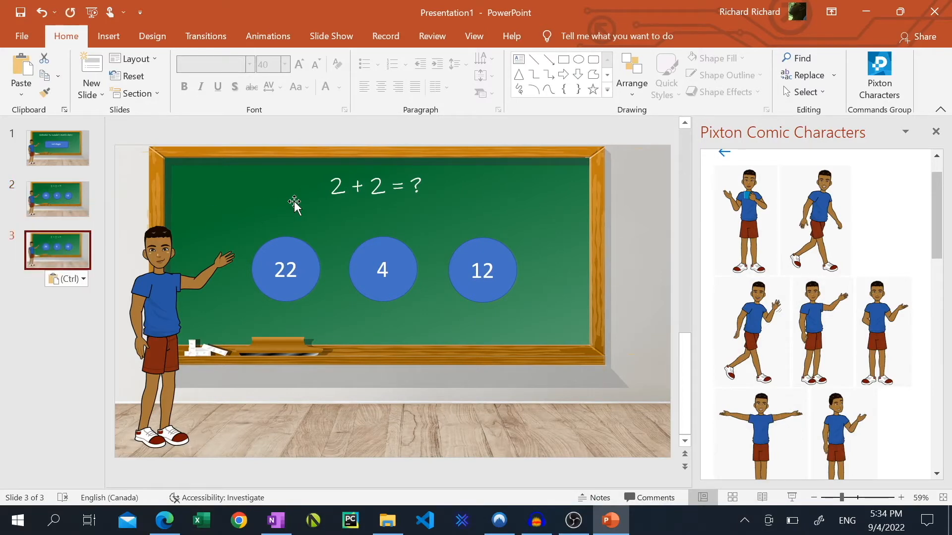
Add a red line 'That is incorrect, try again' below the question on slide 3.
left_click(375, 185)
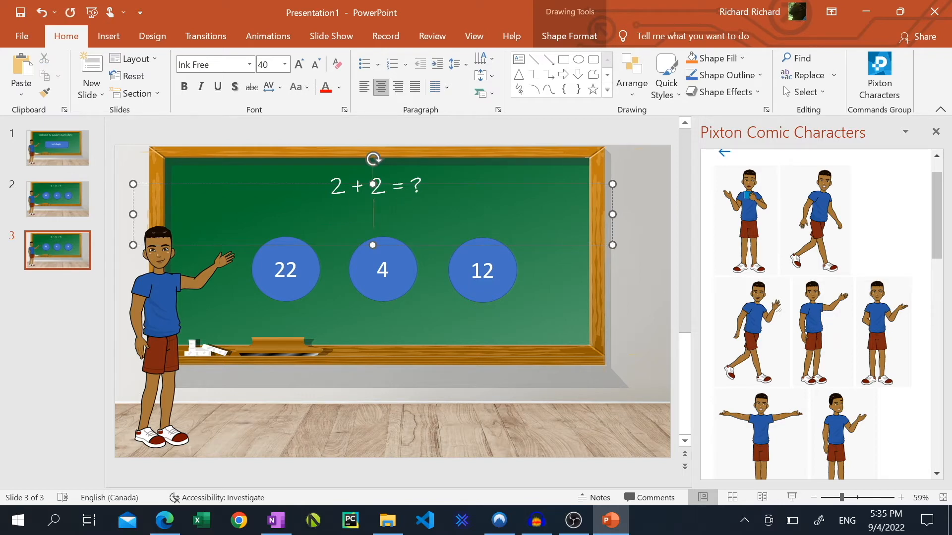
type("That is incorrect, try again")
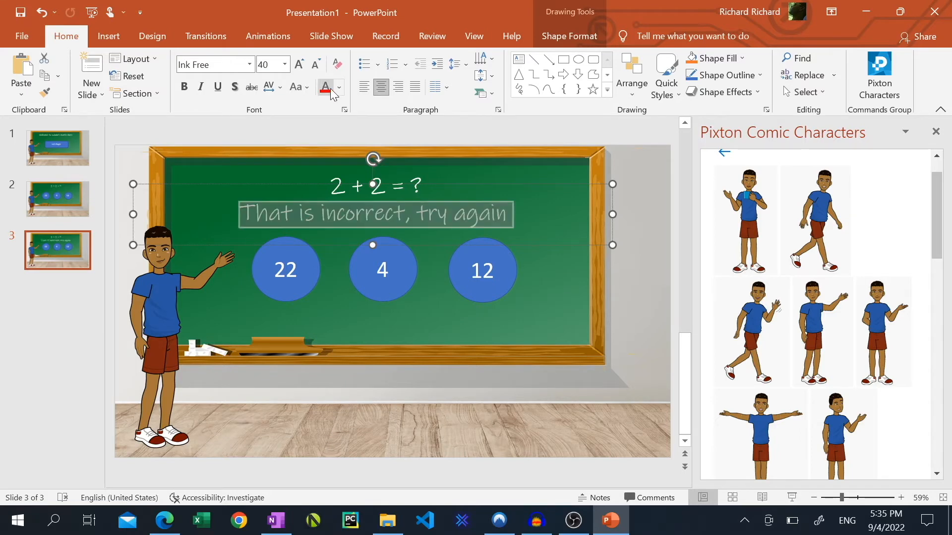
left_click(428, 260)
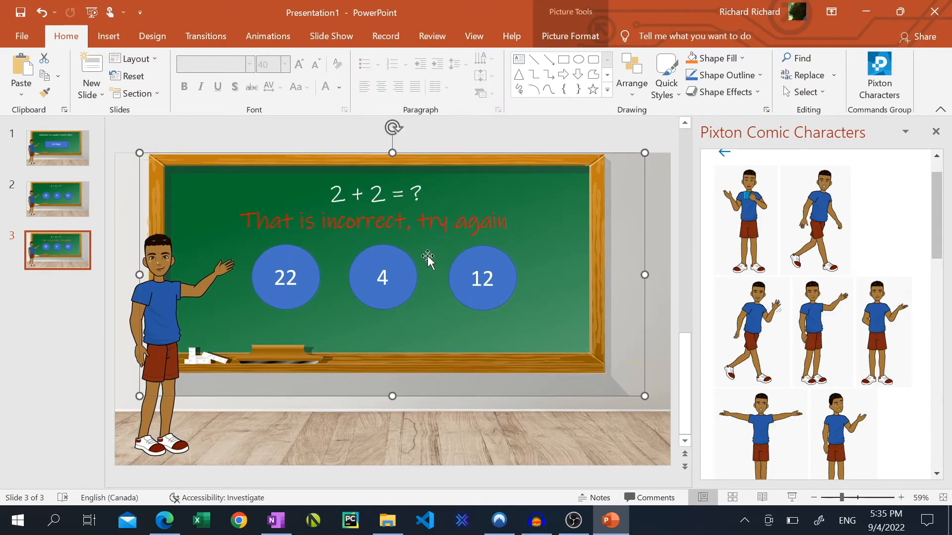
mouse_move(592, 200)
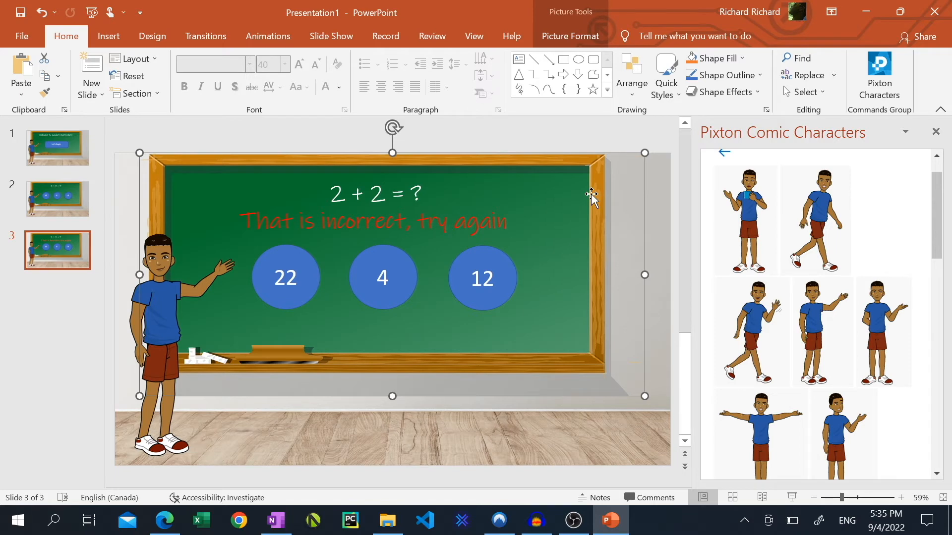
Duplicate the question slide as slide 4 and add 'That is correct!!' beneath the question.
left_click(58, 199)
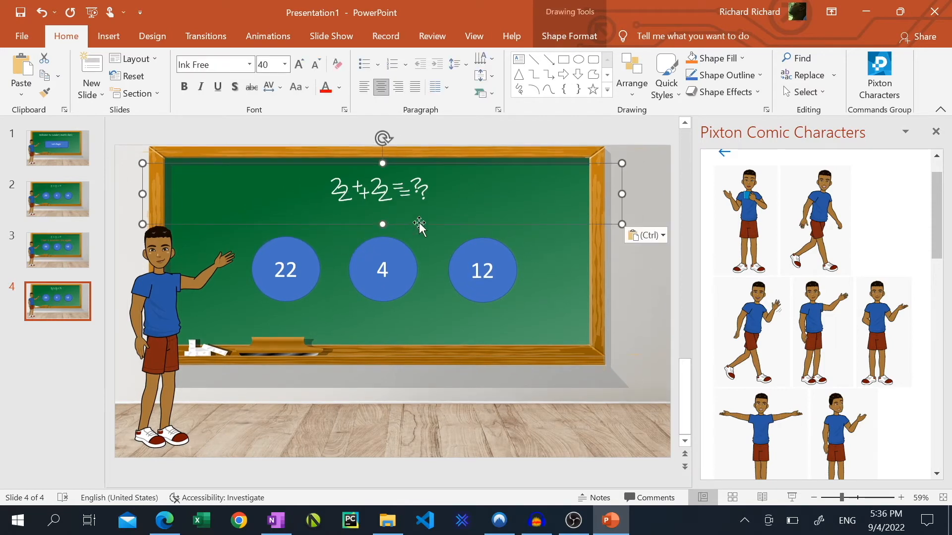
left_click(418, 236)
type("That is")
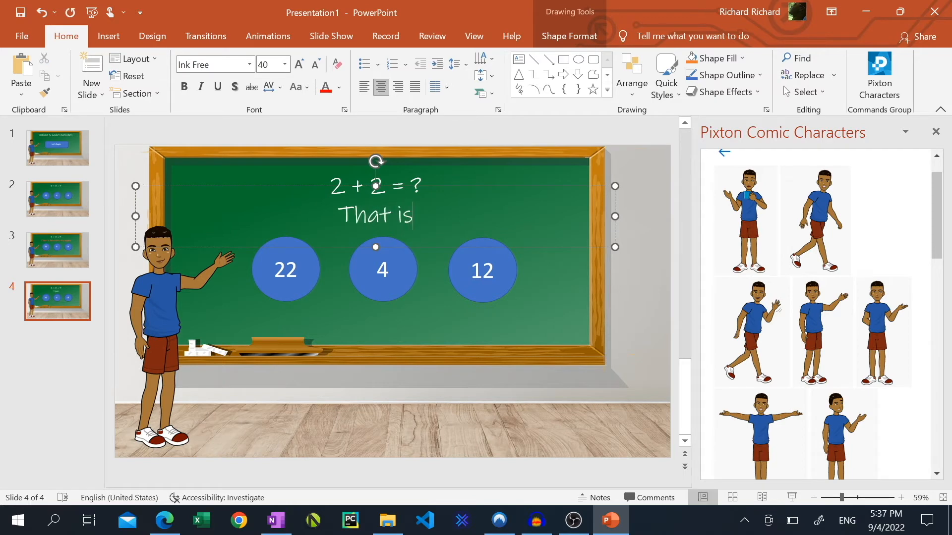
type("correct!!")
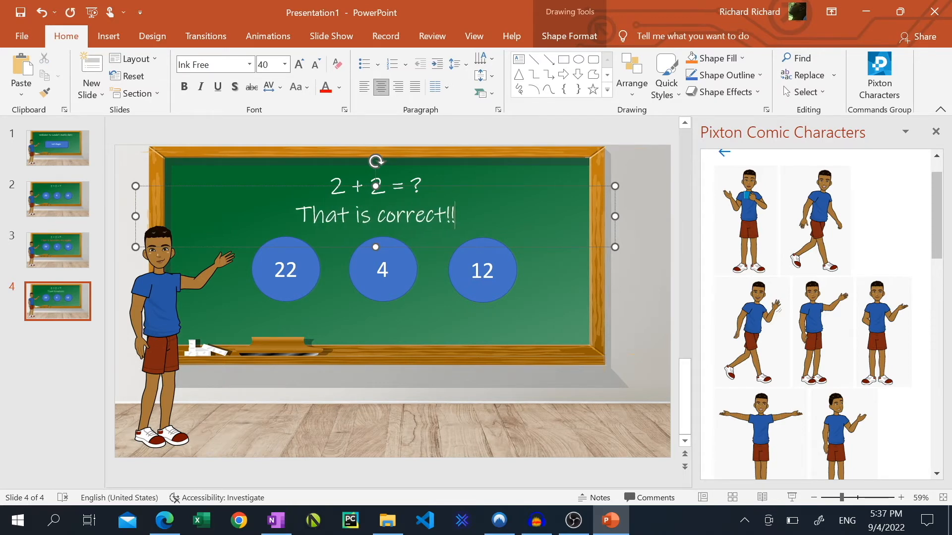
Hyperlink the Let's Begin button on slide 1 to the slide 2 question.
left_click(58, 148)
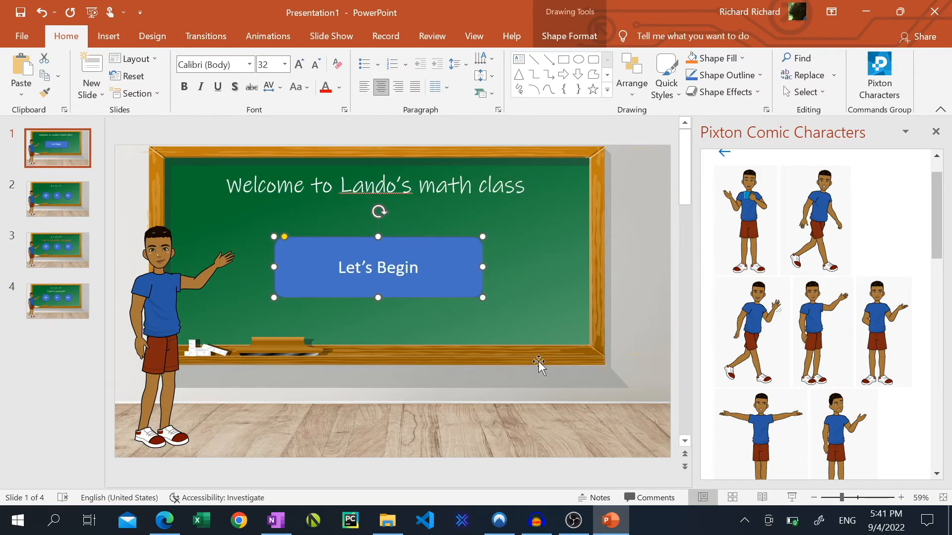
mouse_move(426, 258)
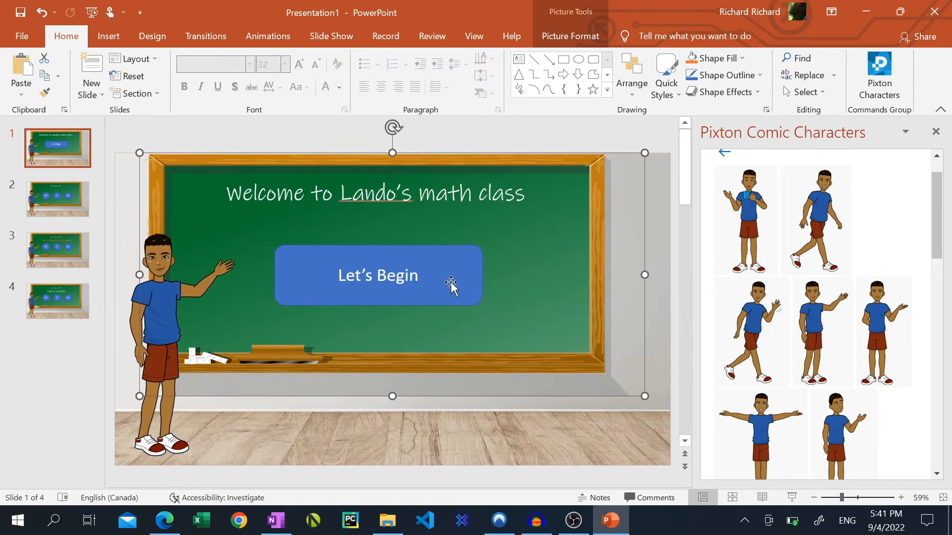
left_click(378, 275)
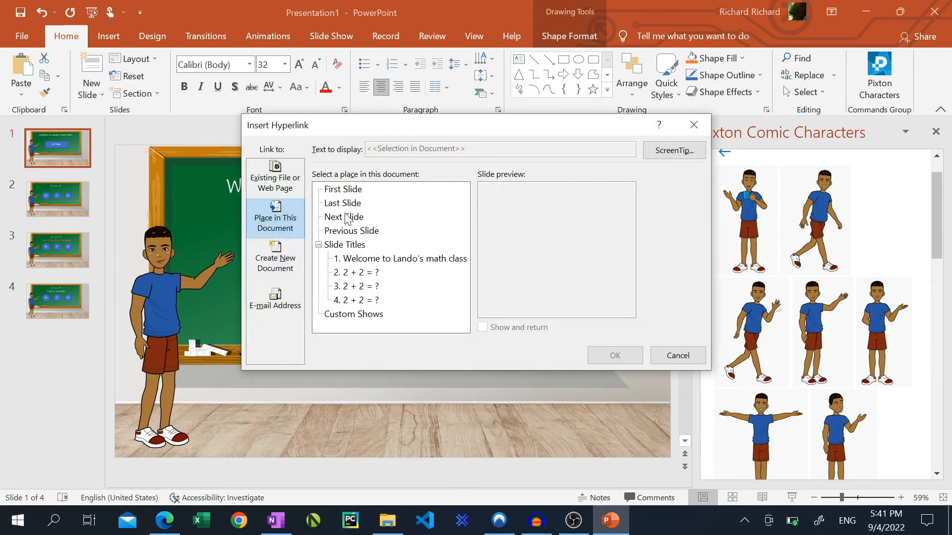
left_click(344, 217)
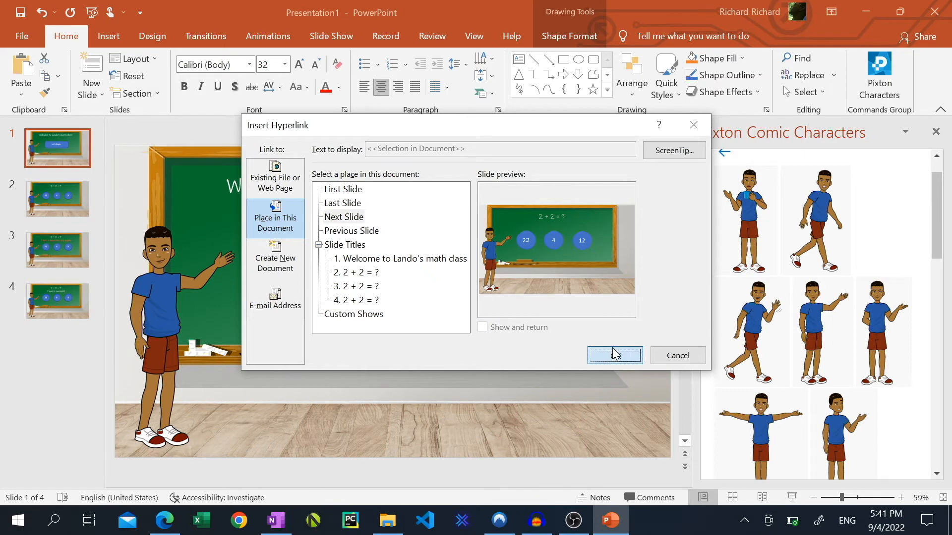
left_click(613, 355)
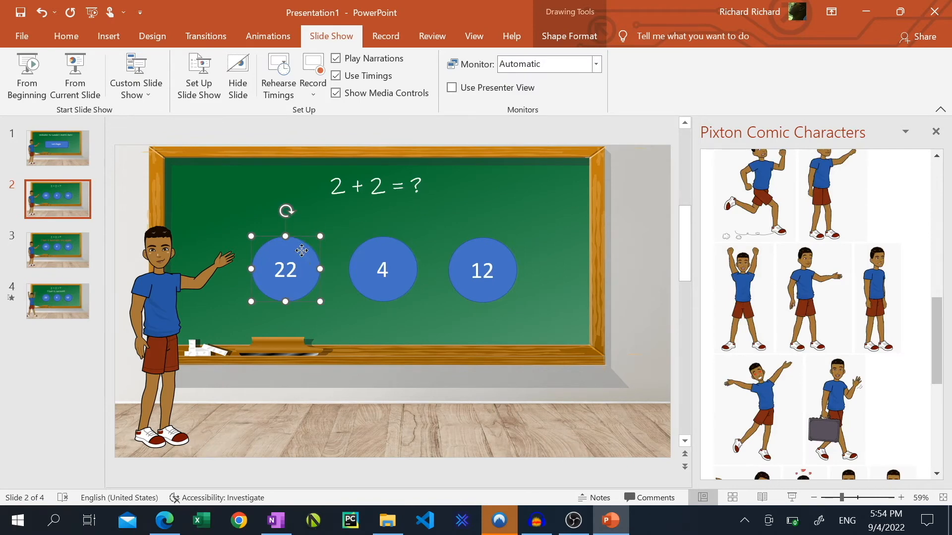
Hyperlink the 22 answer circle on slide 2 to a place in this document.
right_click(285, 269)
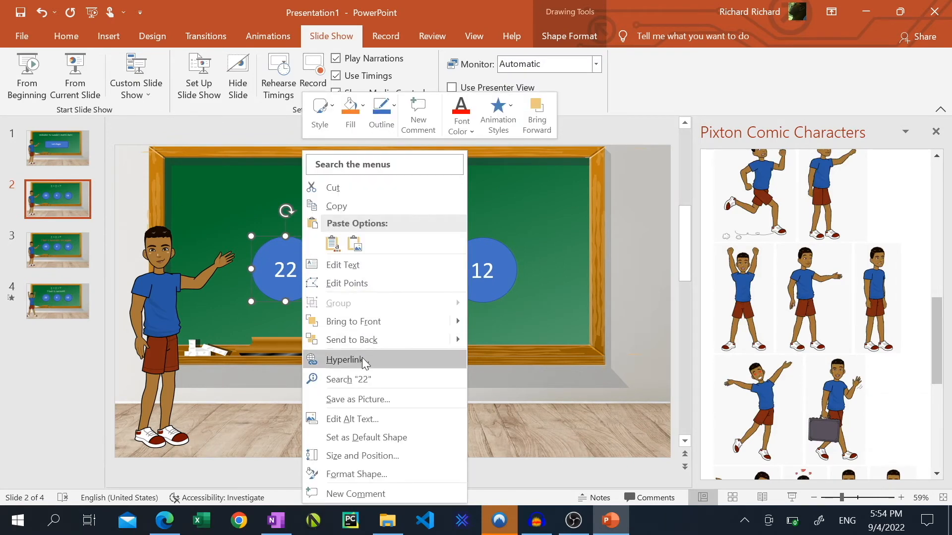
left_click(345, 359)
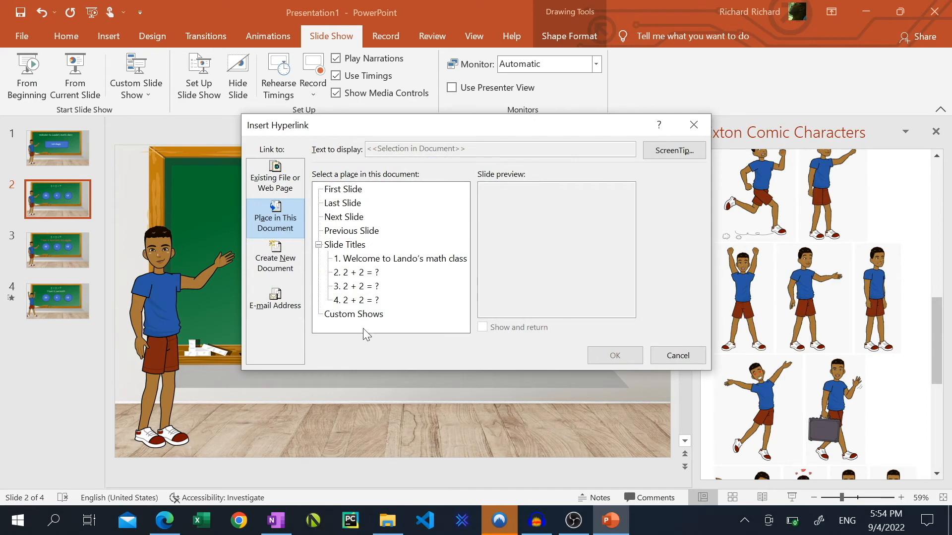
left_click(355, 285)
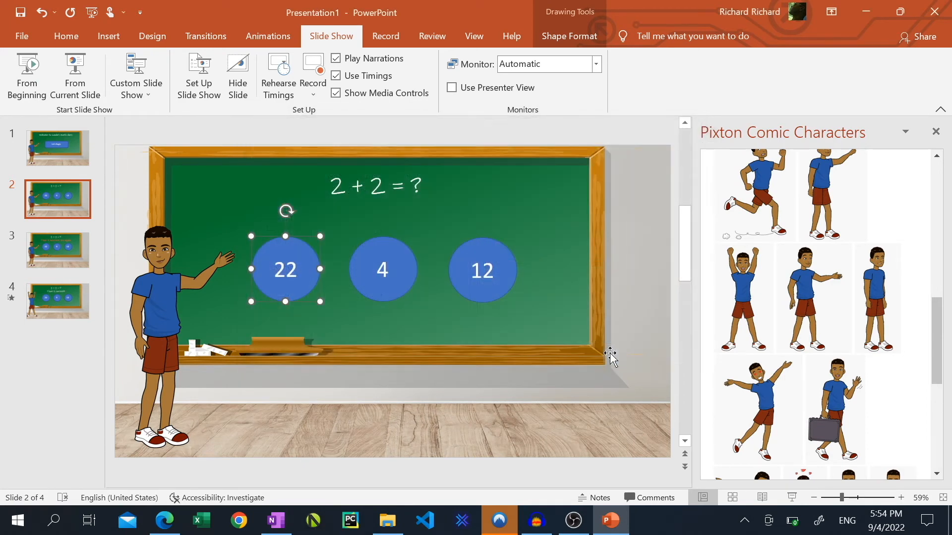
left_click(482, 270)
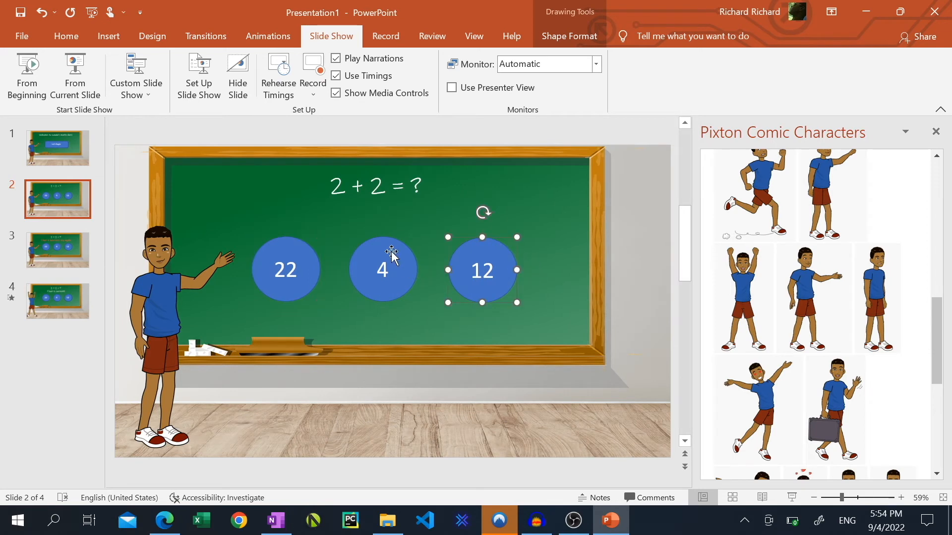
Hyperlink the 4 answer circle on slide 2 to slide 4, 'That is correct!!'.
right_click(382, 270)
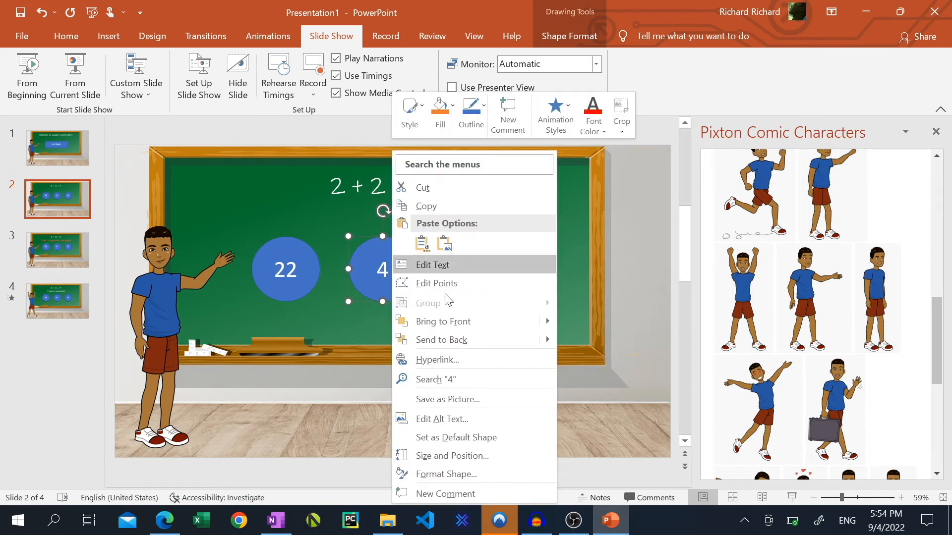
left_click(437, 359)
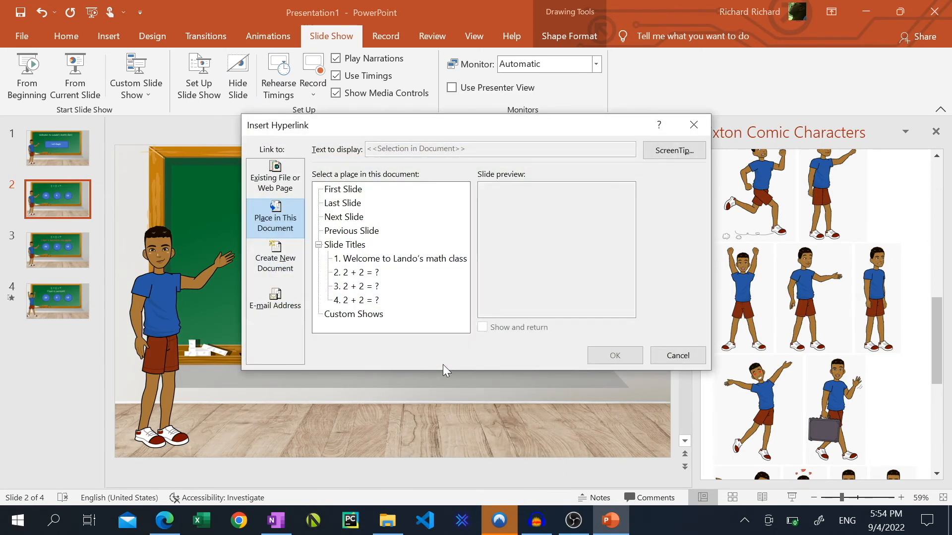
mouse_move(357, 289)
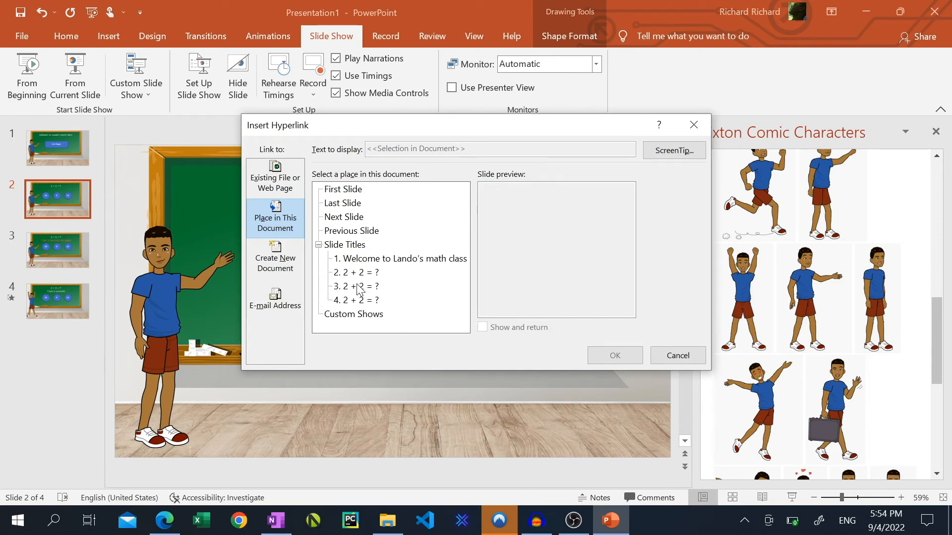
left_click(355, 299)
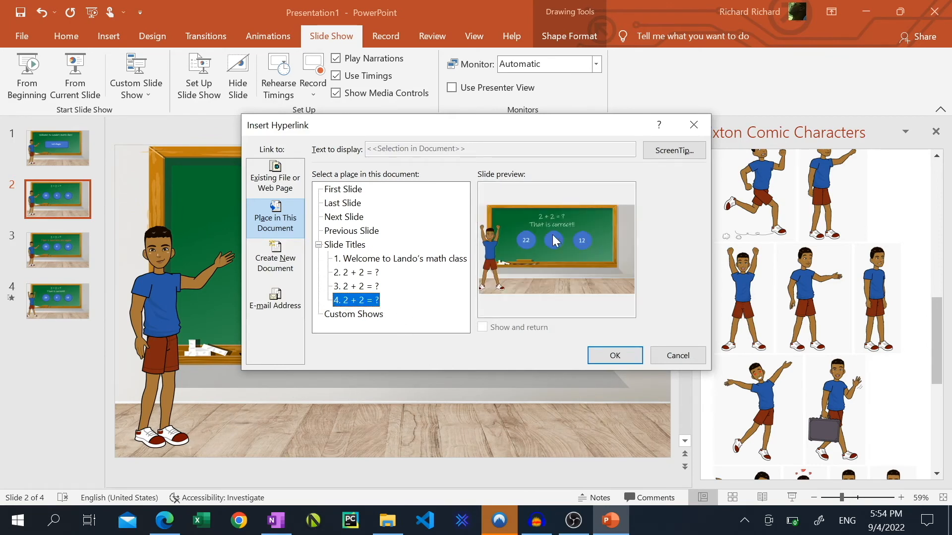
left_click(613, 355)
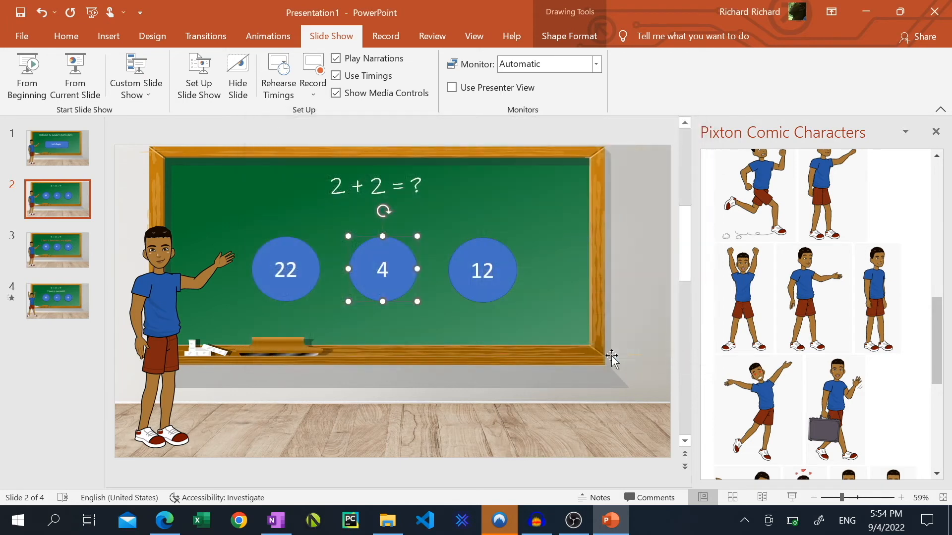
On slide 3, hyperlink the 12 answer circle to slide 3, 'That is incorrect, try again'.
left_click(57, 250)
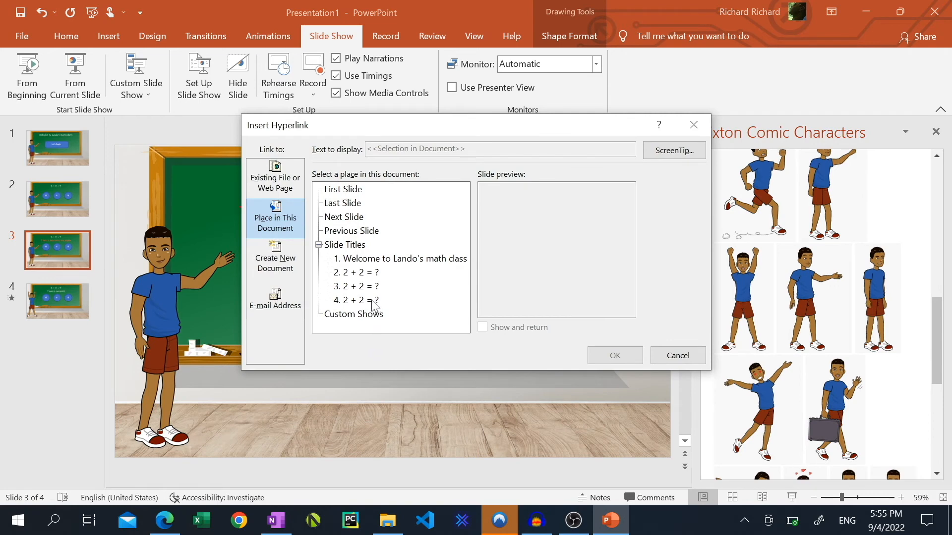
left_click(354, 285)
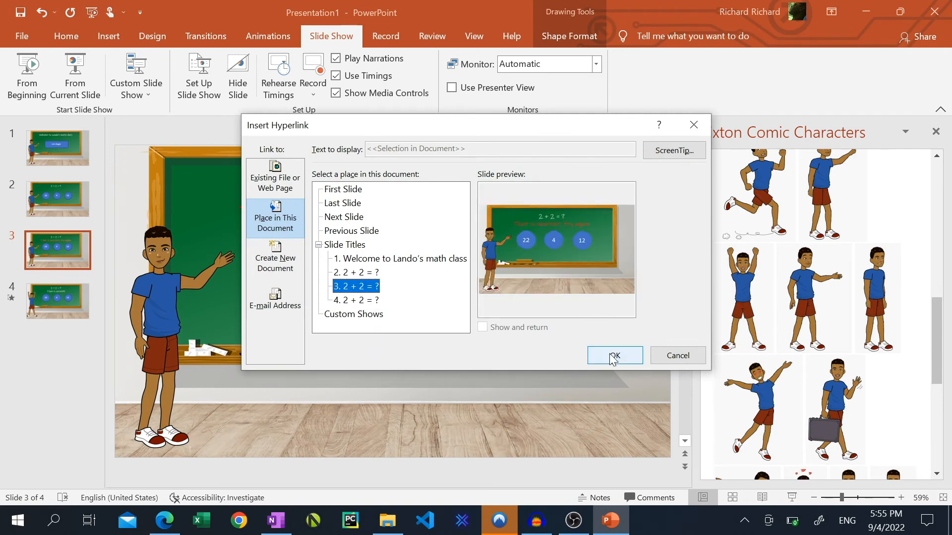
left_click(613, 355)
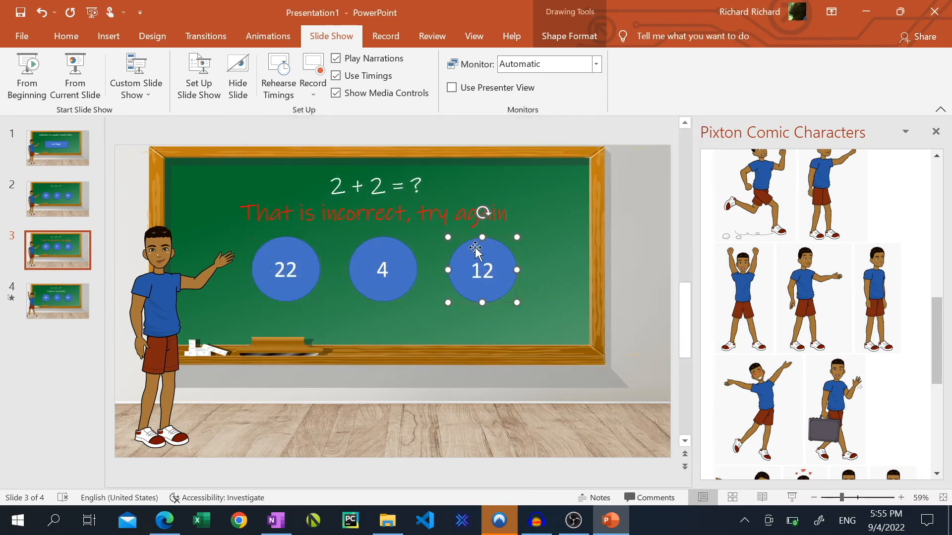
right_click(482, 270)
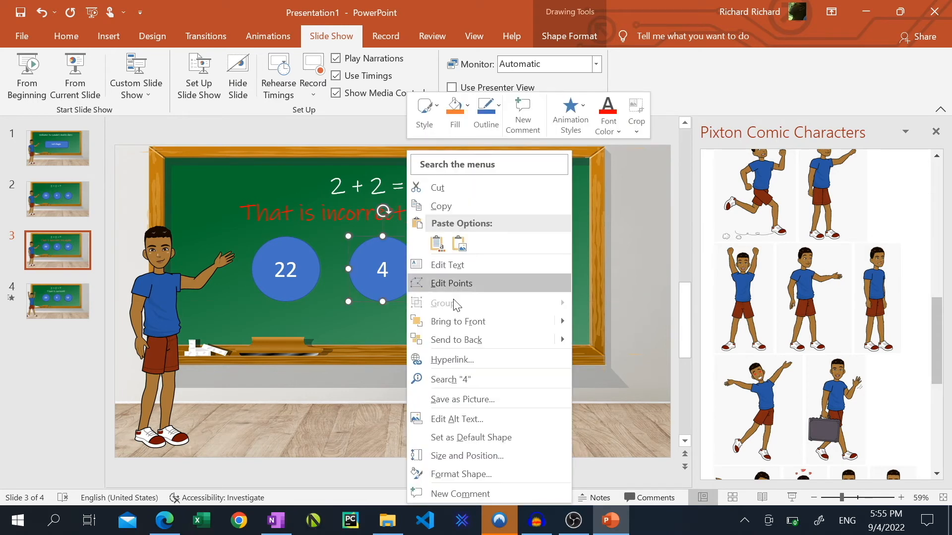
left_click(452, 359)
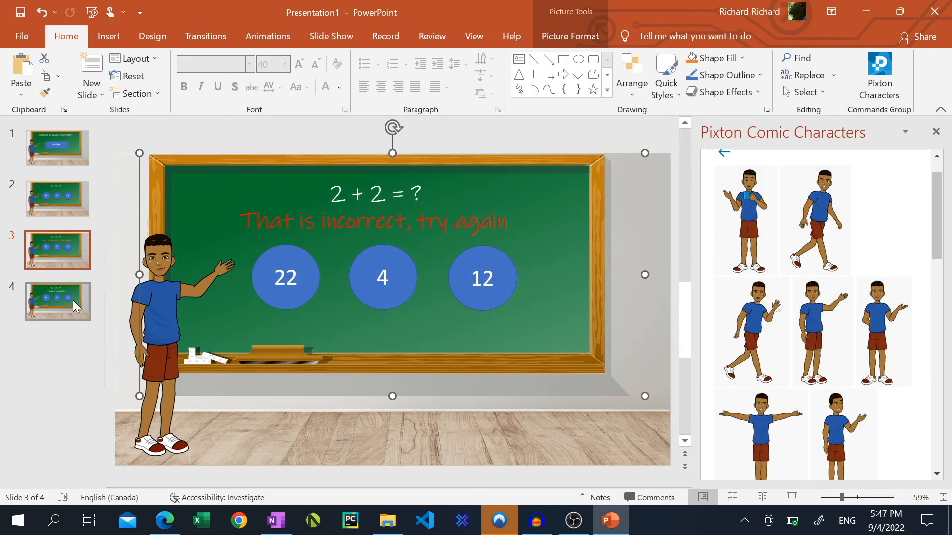
On slide 4, swap the pointing boy for the arms-up cheering Pixton pose and select it.
left_click(58, 302)
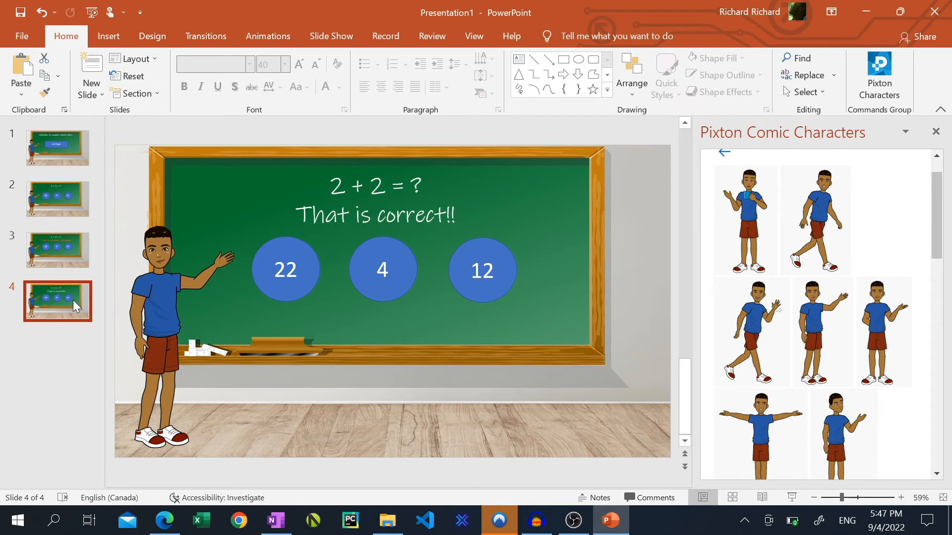
scroll("down", 3)
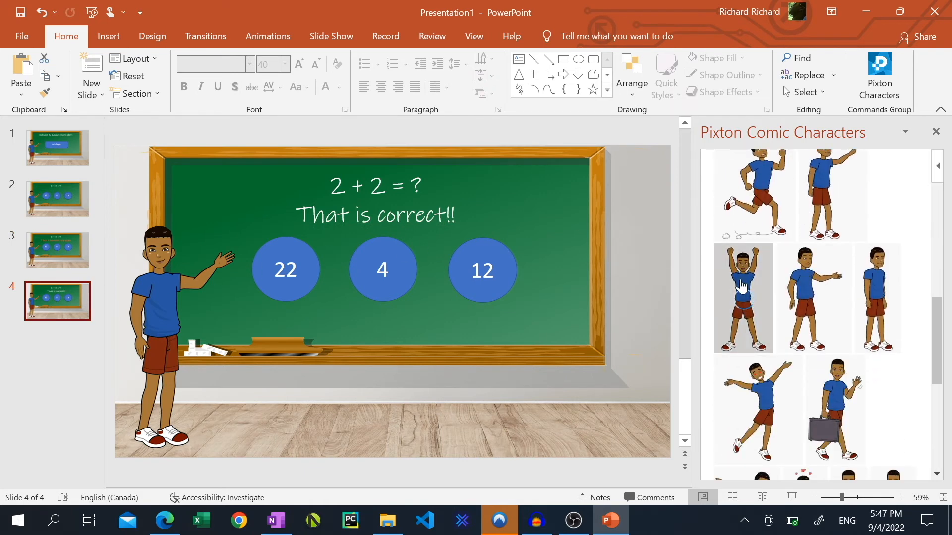
left_click(741, 297)
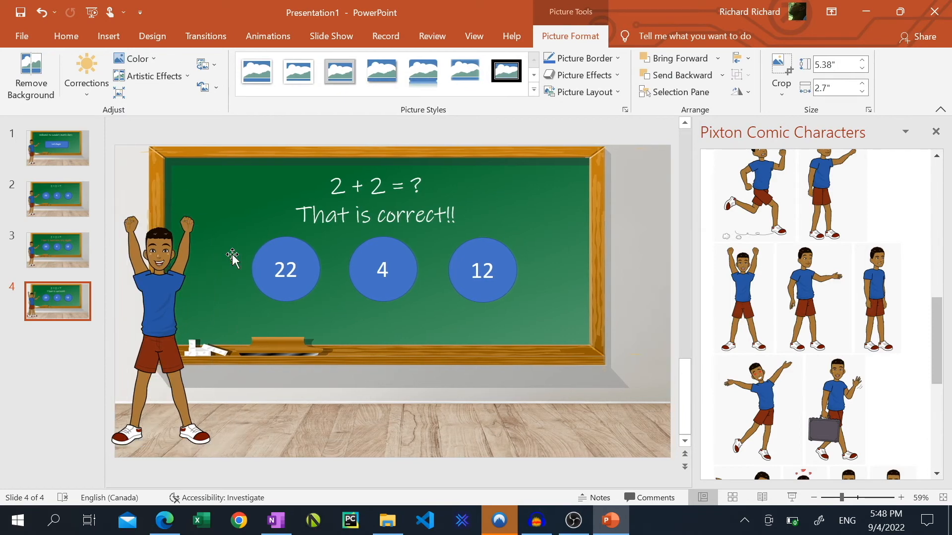
left_click(160, 300)
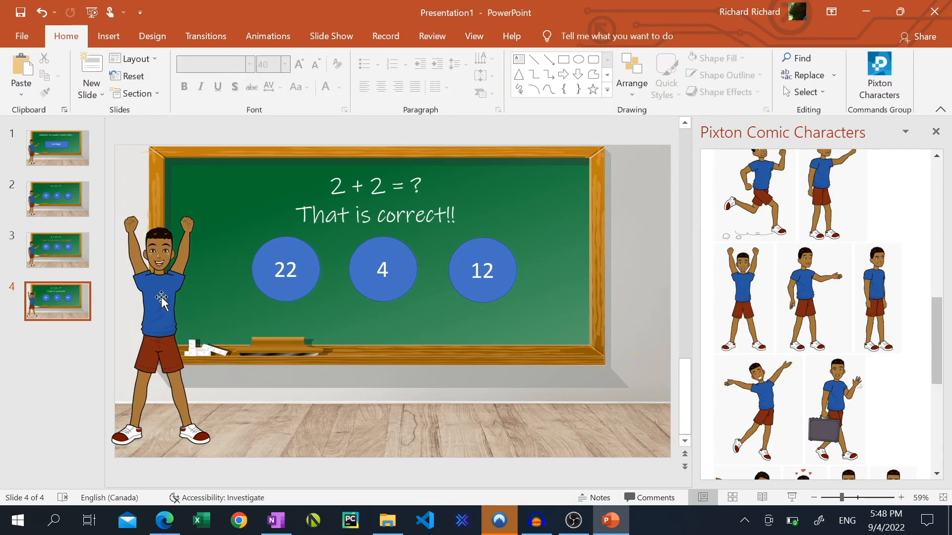
left_click(161, 303)
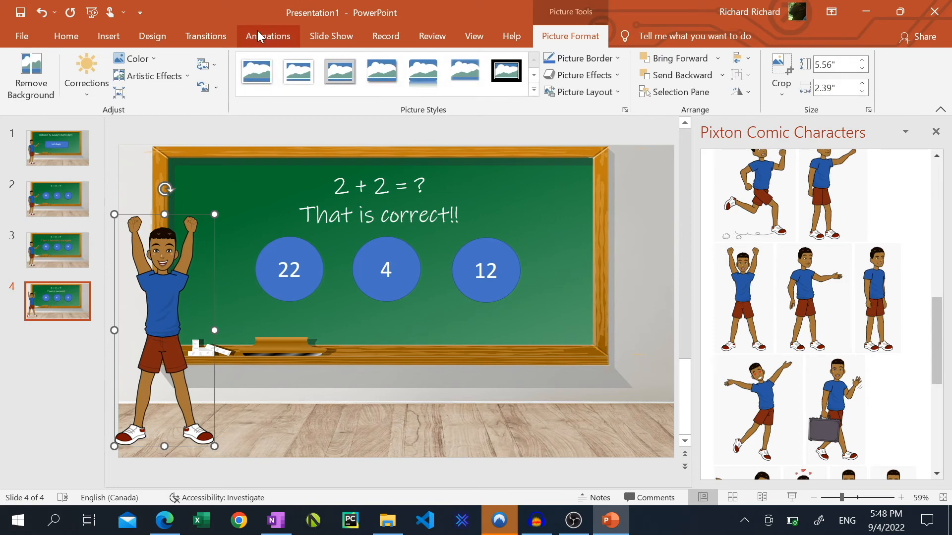
Apply a Teeter emphasis animation to the cheering character and show the Animation Pane.
left_click(267, 36)
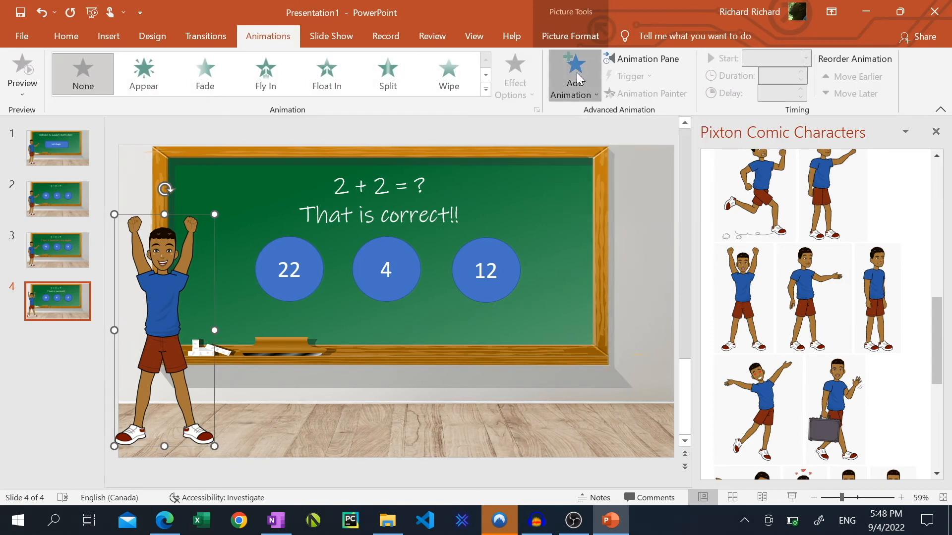
left_click(573, 76)
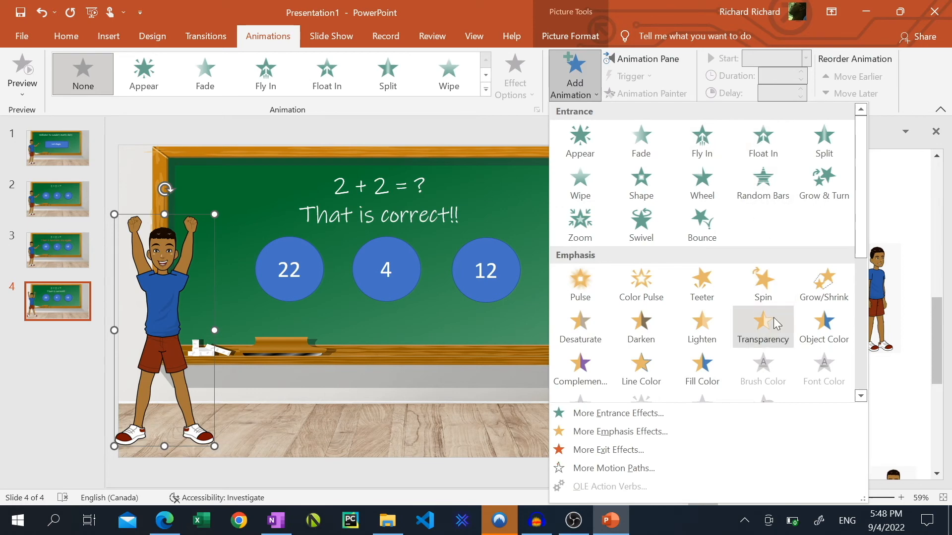
left_click(701, 279)
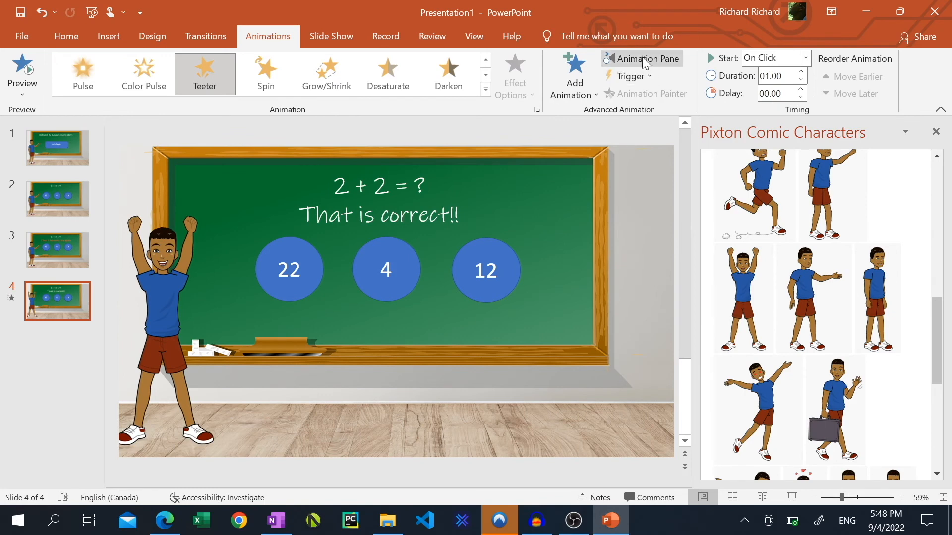
left_click(648, 59)
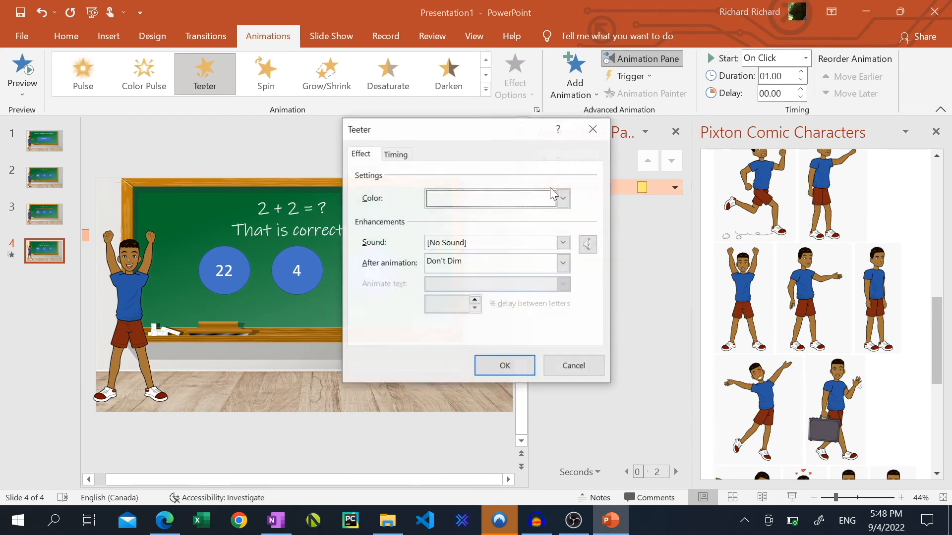
Set the Teeter timing to Start After Previous with a 0.5-second delay.
left_click(395, 154)
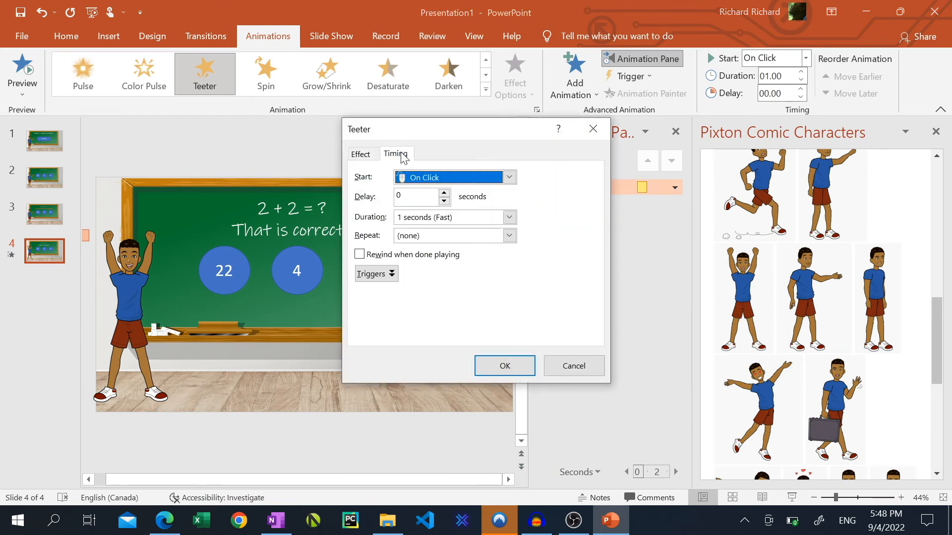
left_click(509, 177)
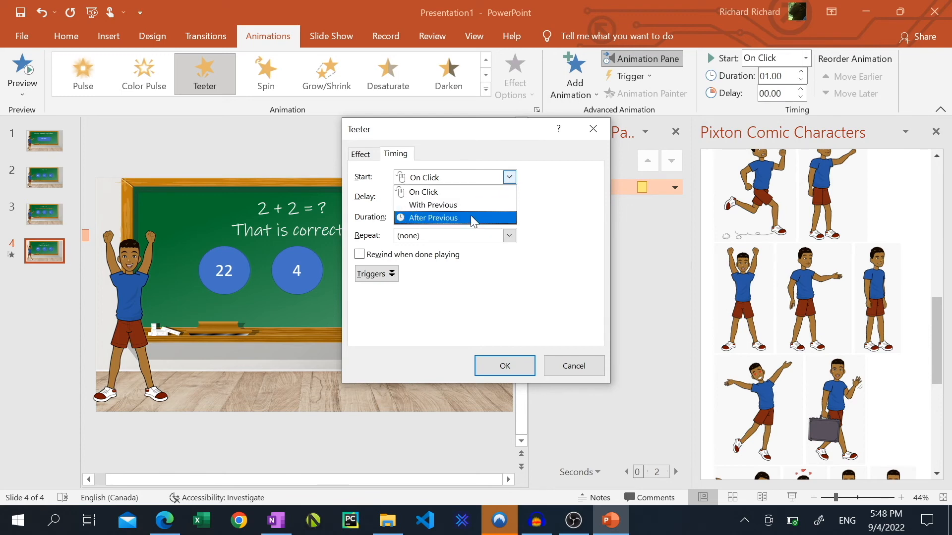
left_click(433, 218)
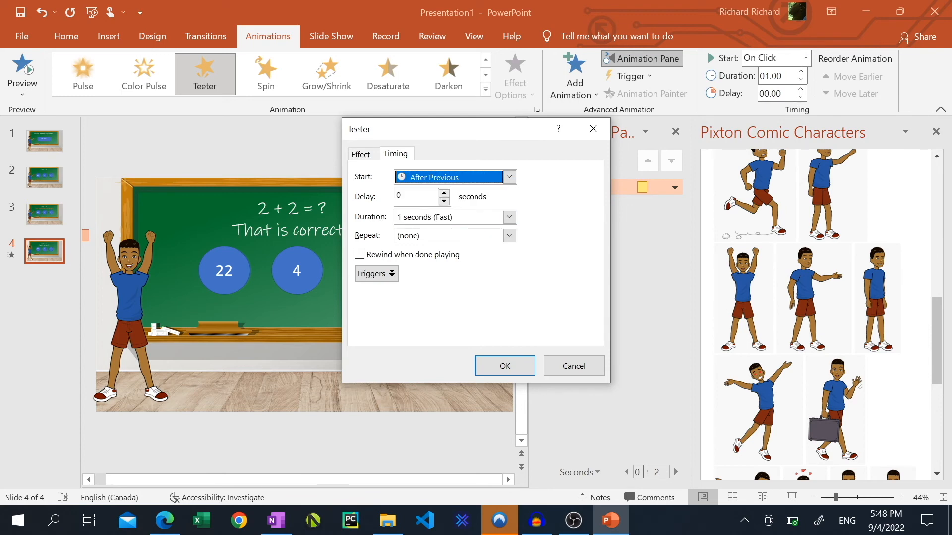
type("0.5")
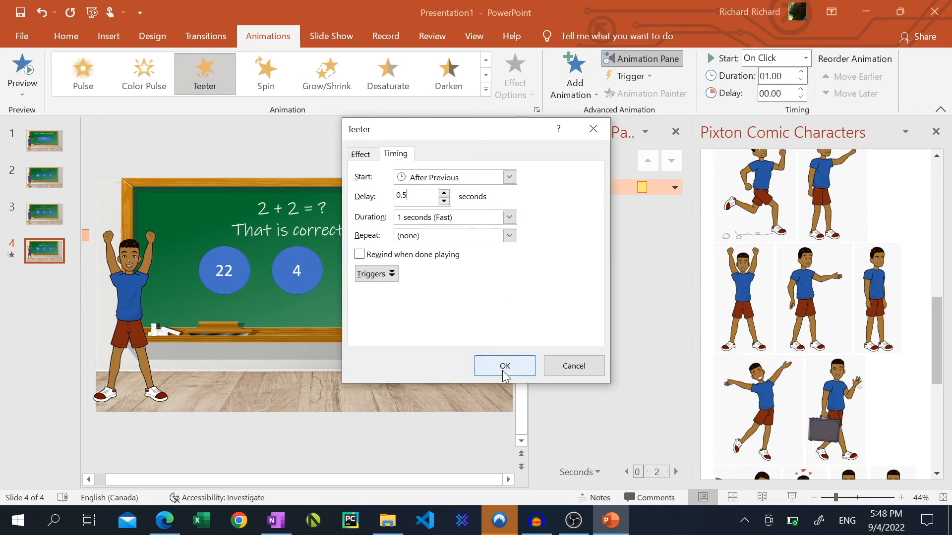
left_click(504, 366)
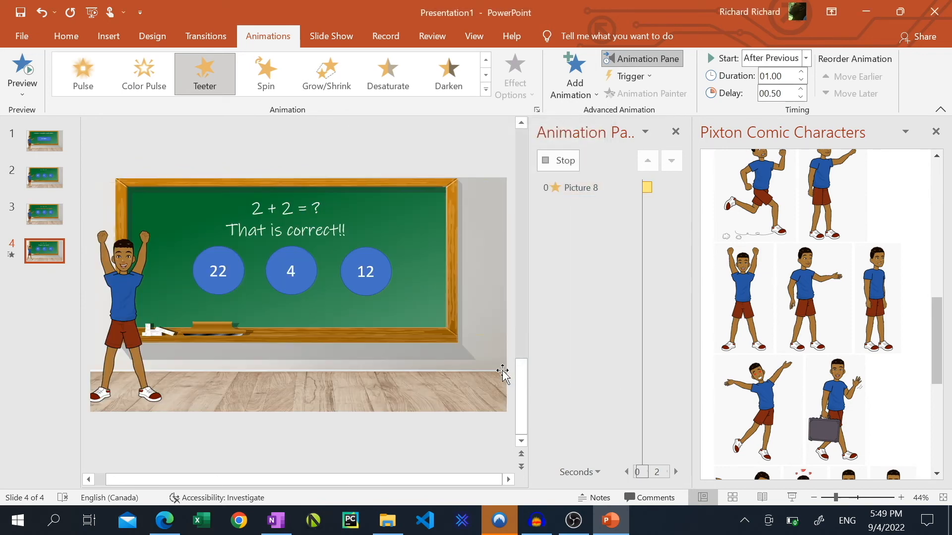
Stop the animation preview and close the Animation Pane.
left_click(580, 188)
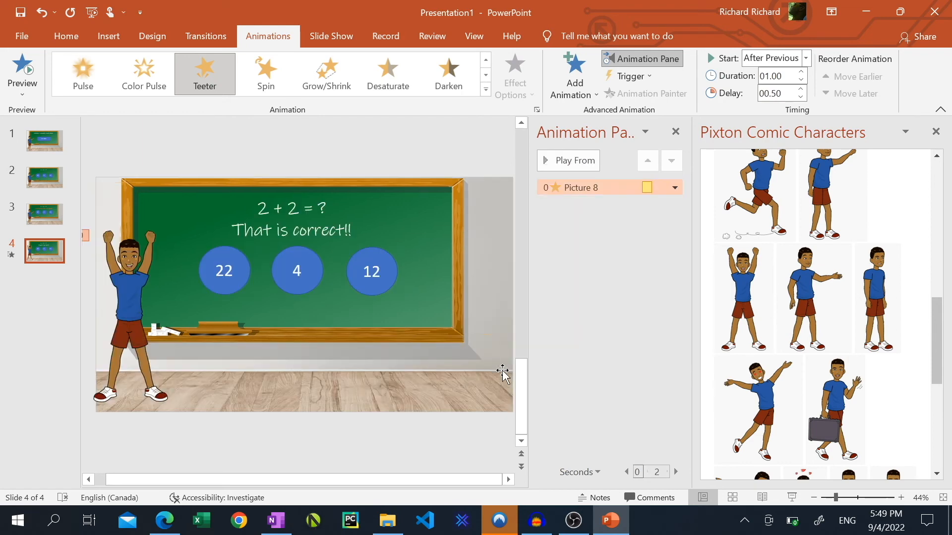
left_click(675, 132)
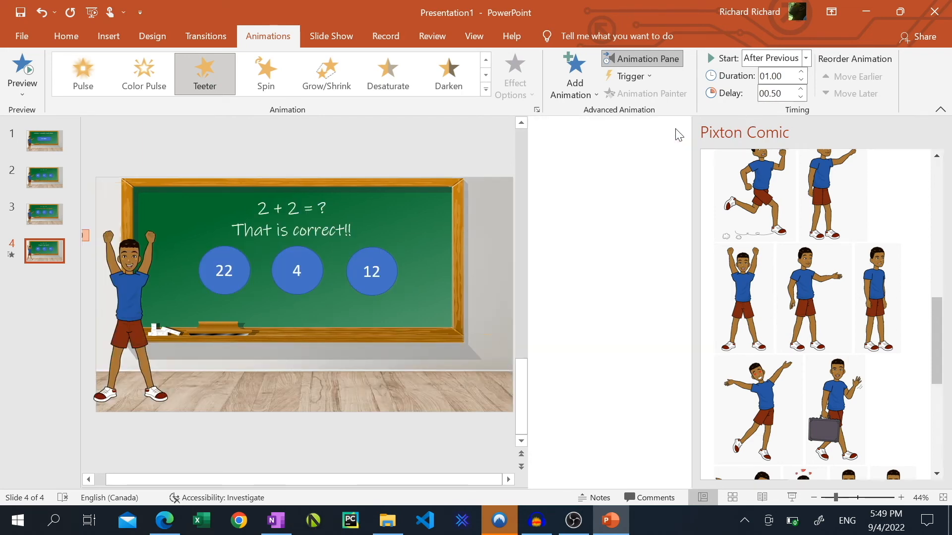
left_click(331, 35)
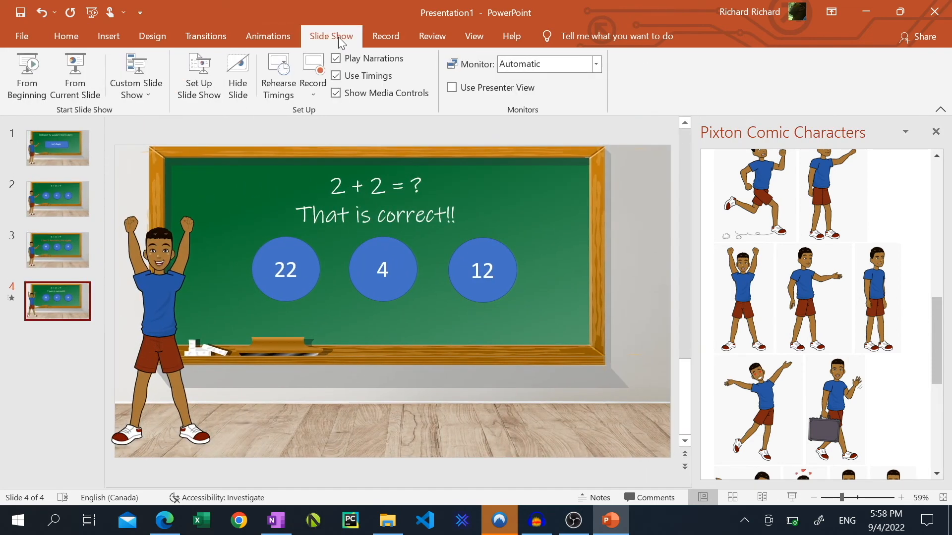